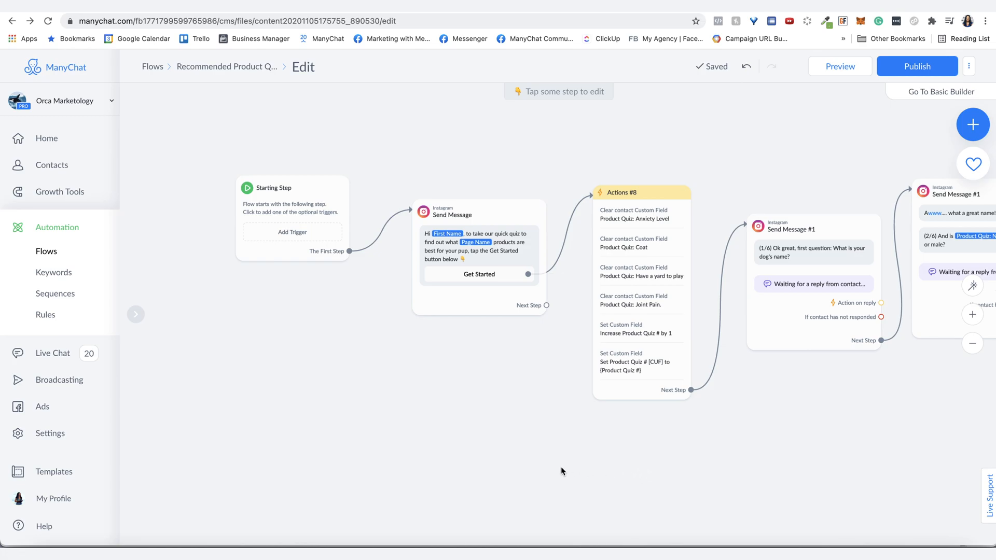
{"action": "mouse_move", "coordinate": [555, 482]}
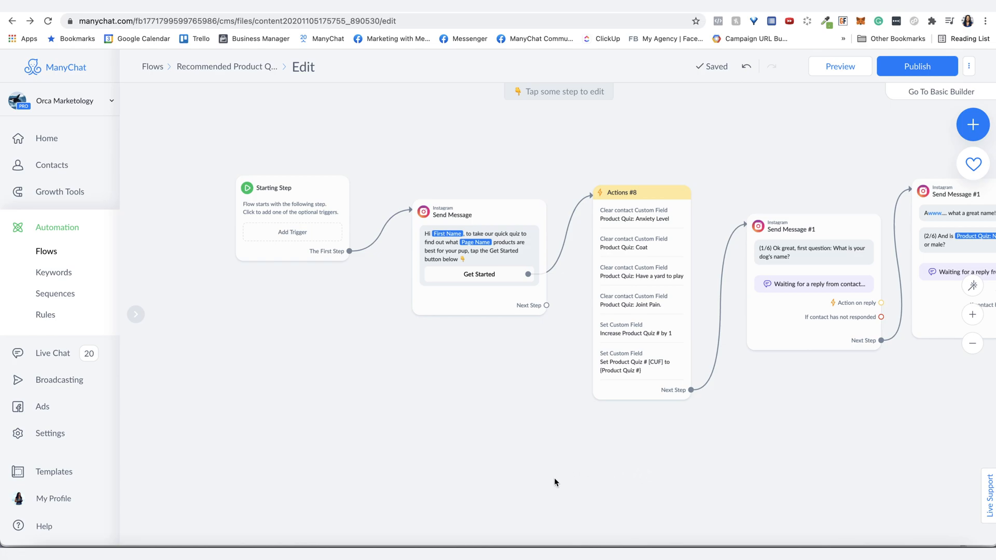
{"action": "mouse_move", "coordinate": [541, 417]}
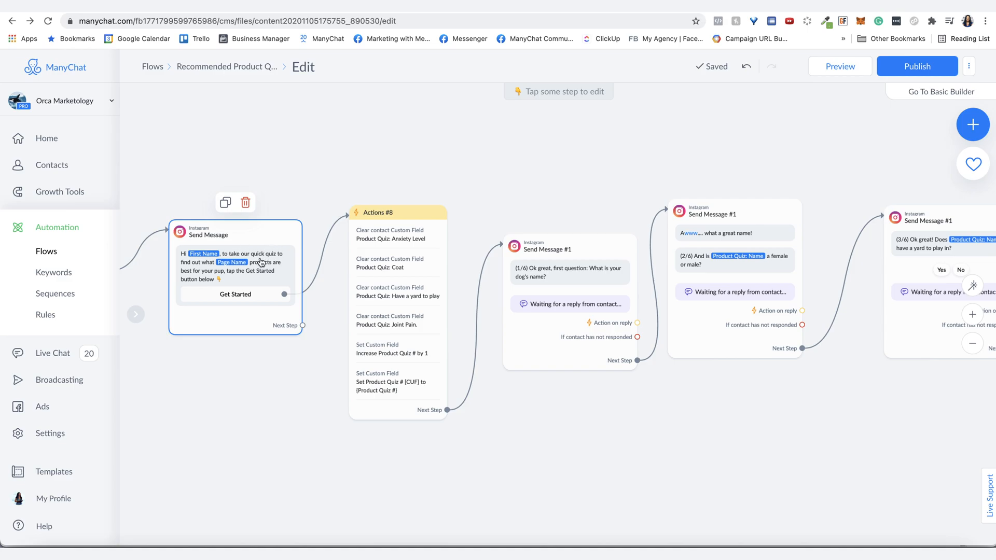
{"action": "mouse_move", "coordinate": [284, 270]}
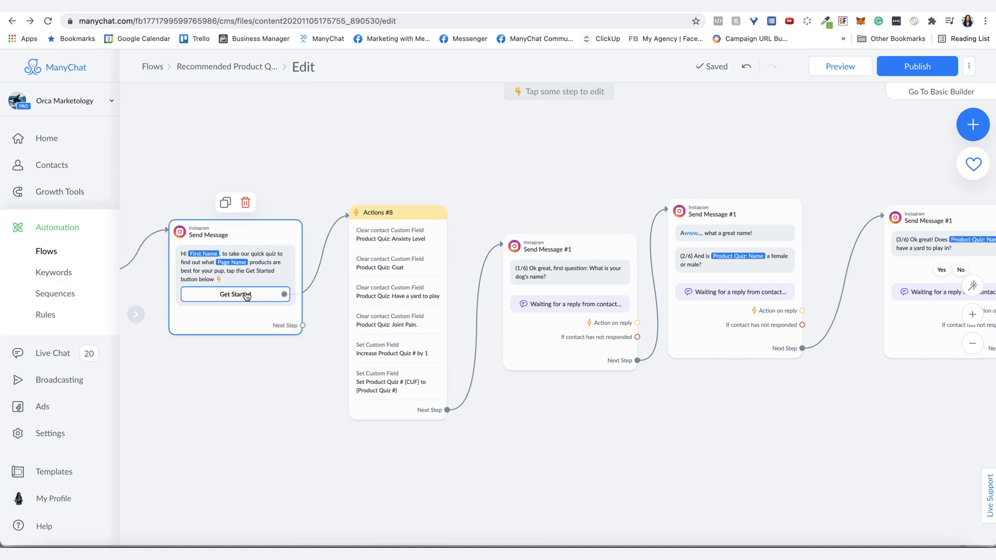
Review the clear-fields step, the first quiz question, and the yard question's Yes/No reply settings.
{"action": "left_click", "coordinate": [397, 311]}
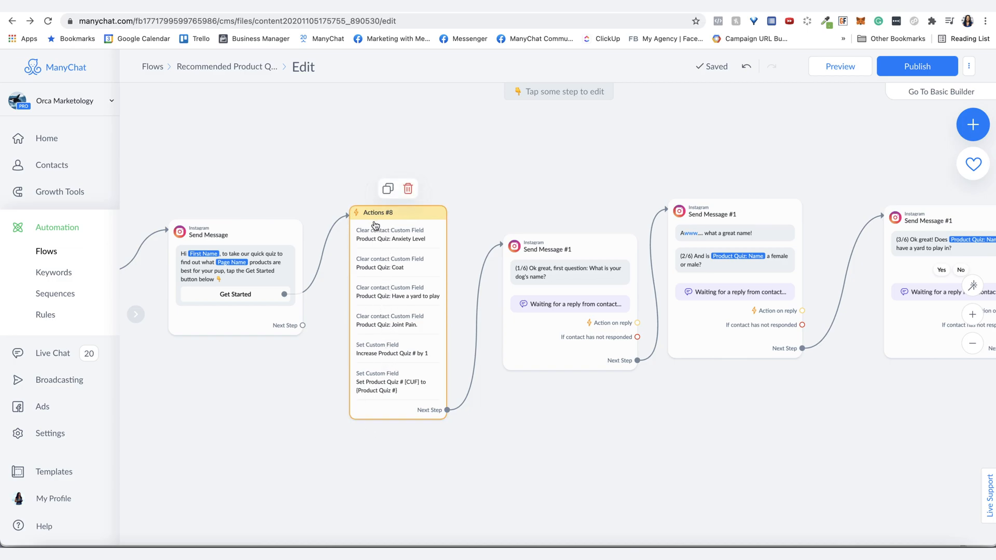
{"action": "mouse_move", "coordinate": [383, 236]}
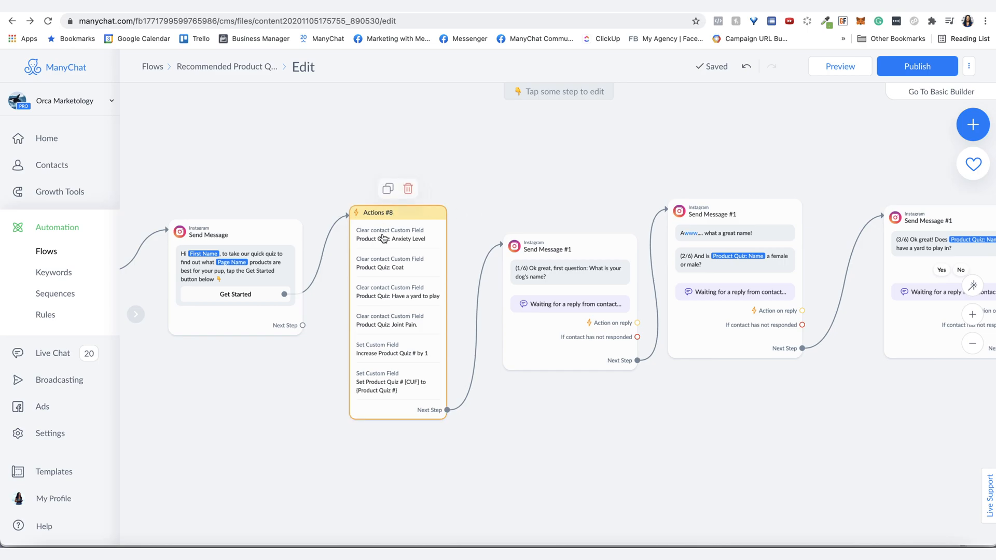
{"action": "mouse_move", "coordinate": [372, 268]}
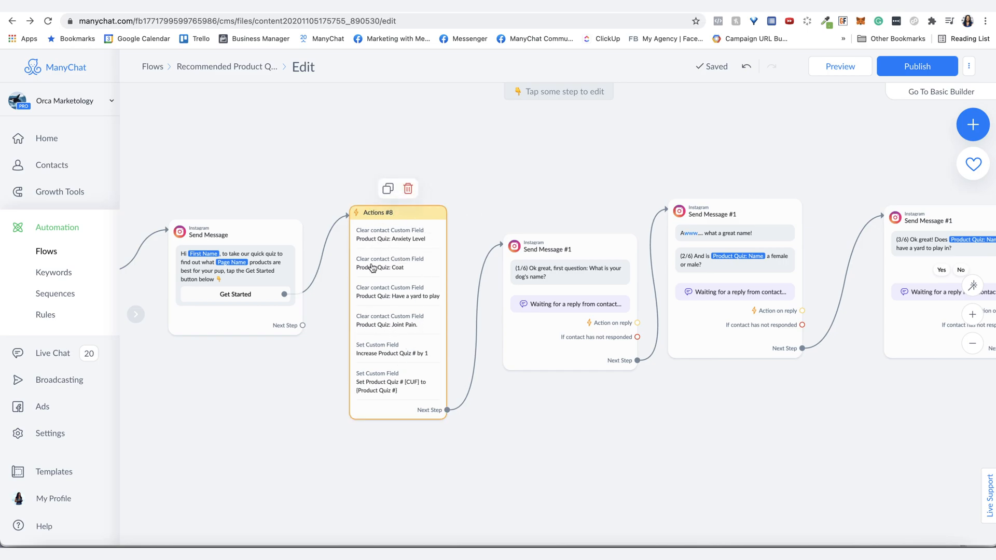
{"action": "mouse_move", "coordinate": [355, 353]}
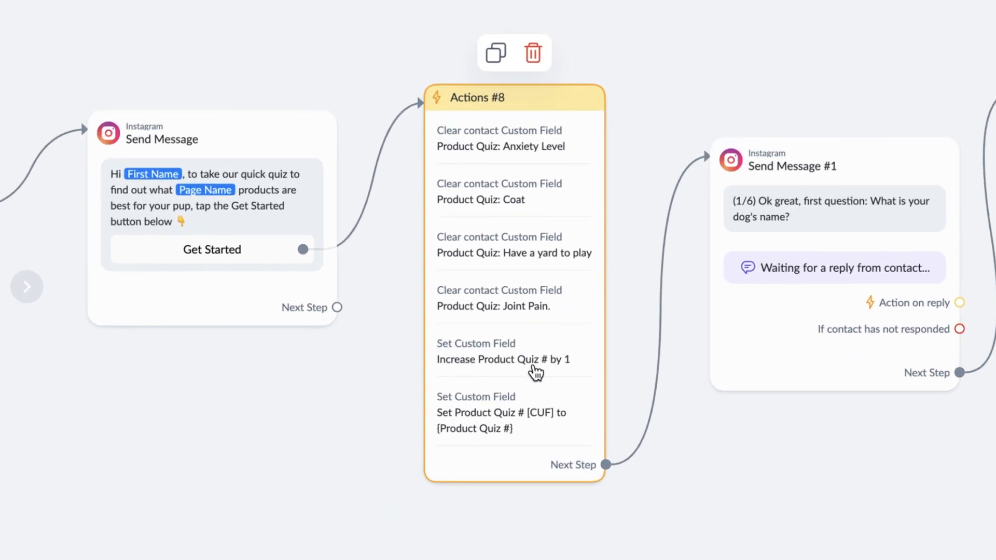
{"action": "mouse_move", "coordinate": [503, 368]}
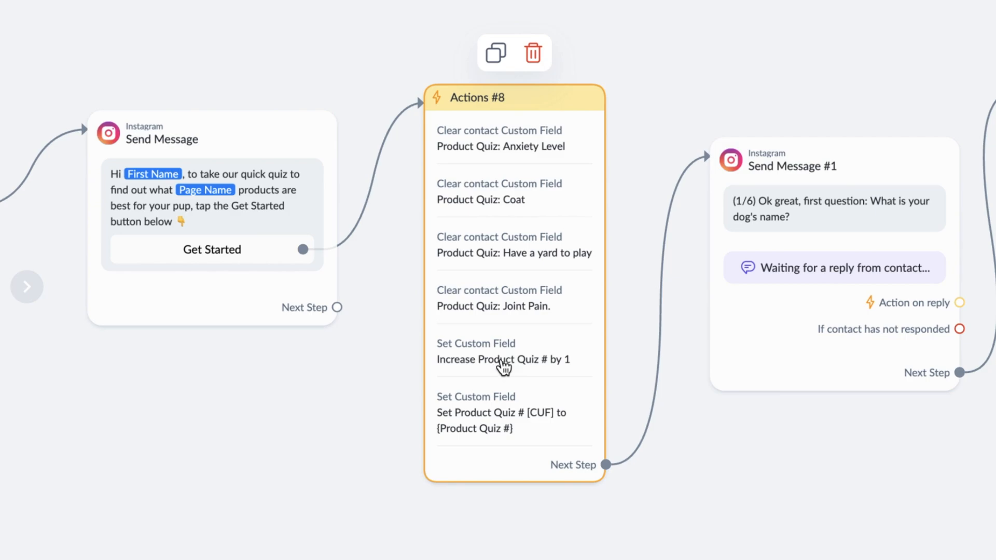
{"action": "mouse_move", "coordinate": [522, 369]}
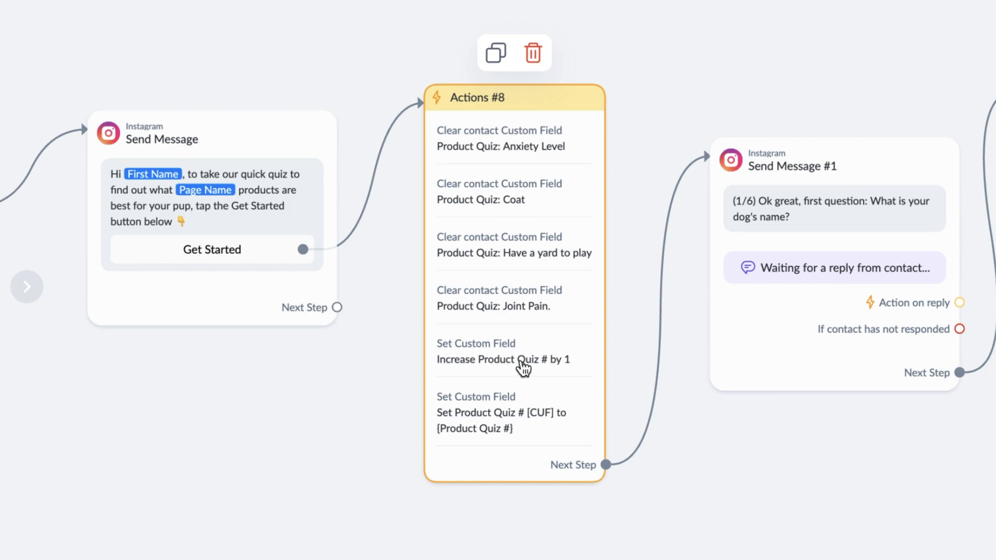
{"action": "mouse_move", "coordinate": [468, 375]}
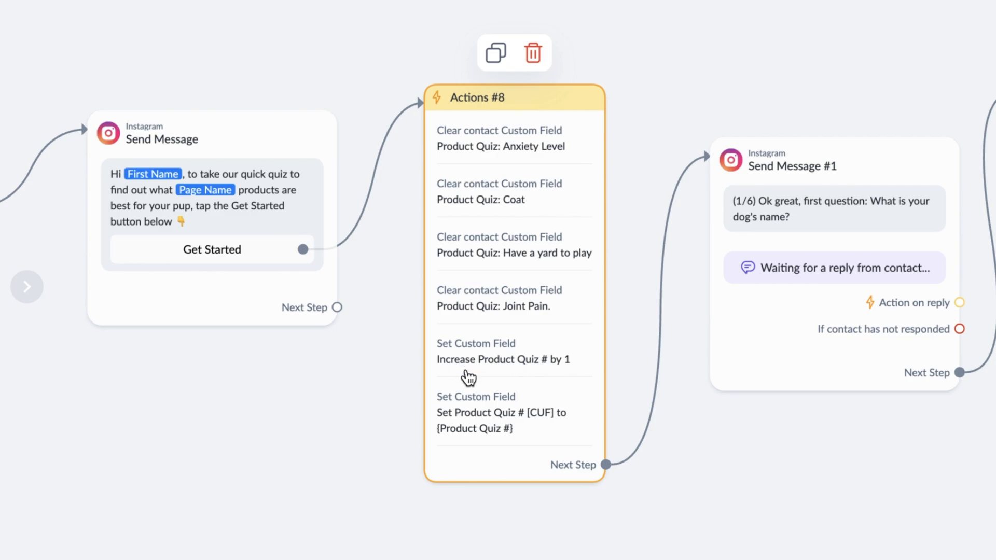
{"action": "mouse_move", "coordinate": [578, 423]}
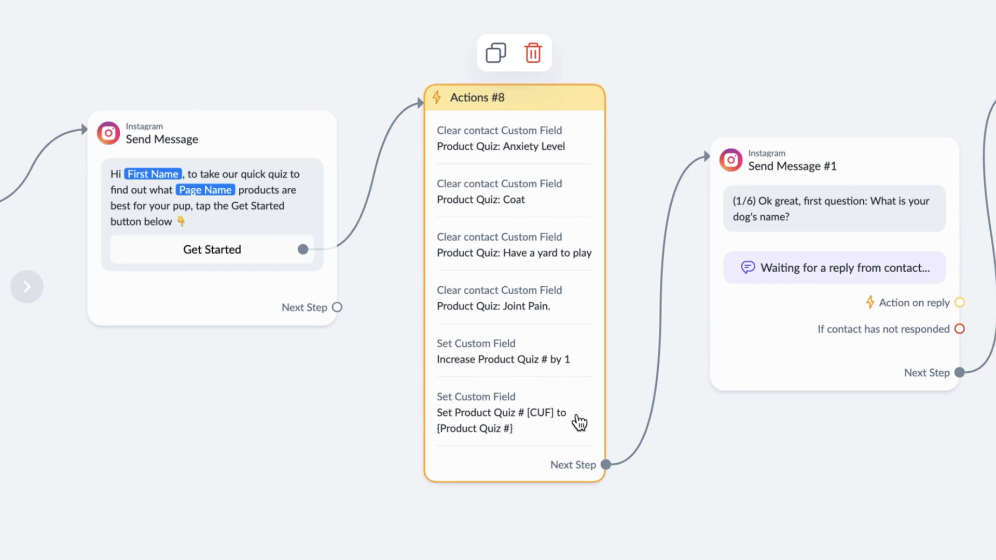
{"action": "mouse_move", "coordinate": [469, 412]}
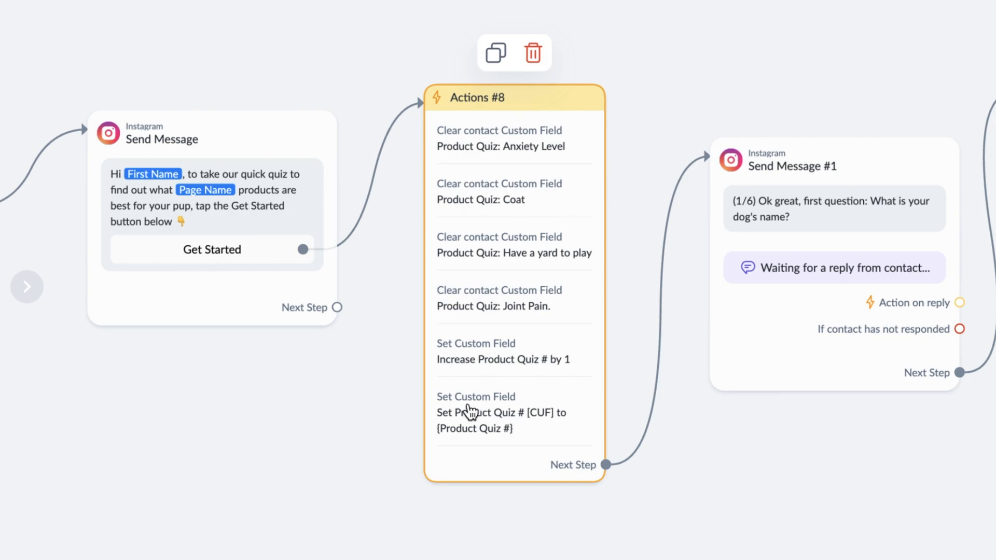
{"action": "mouse_move", "coordinate": [547, 425]}
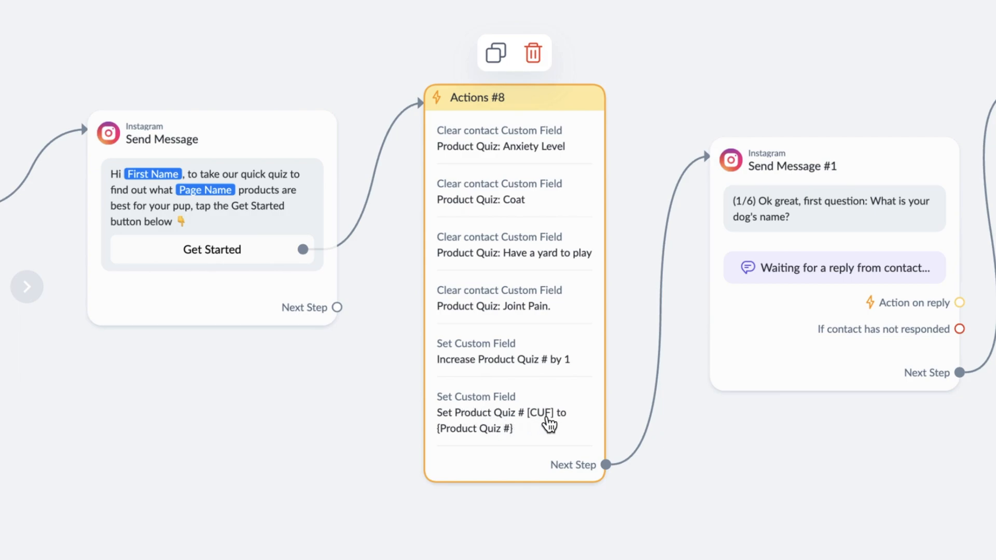
{"action": "mouse_move", "coordinate": [485, 432]}
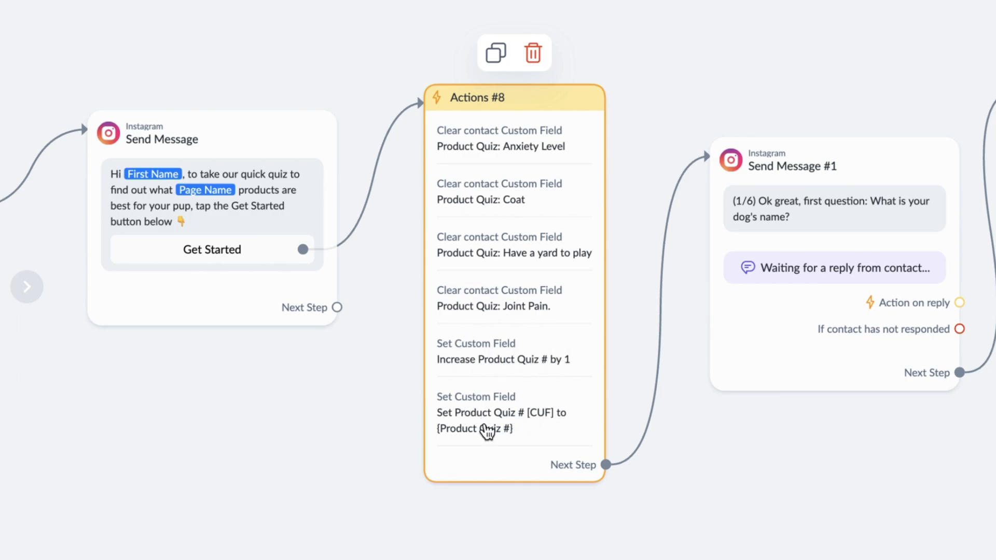
{"action": "left_click", "coordinate": [827, 267]}
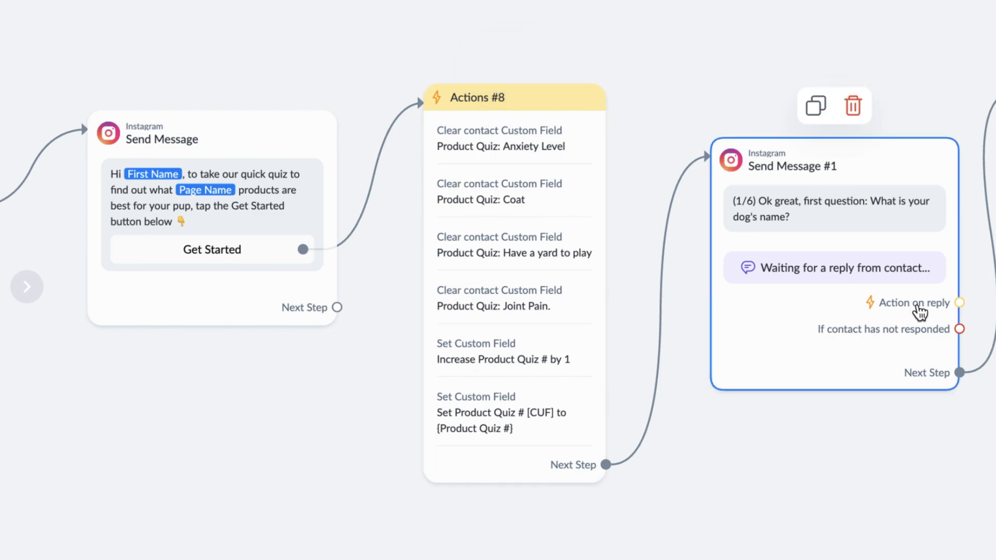
{"action": "left_click", "coordinate": [359, 509]}
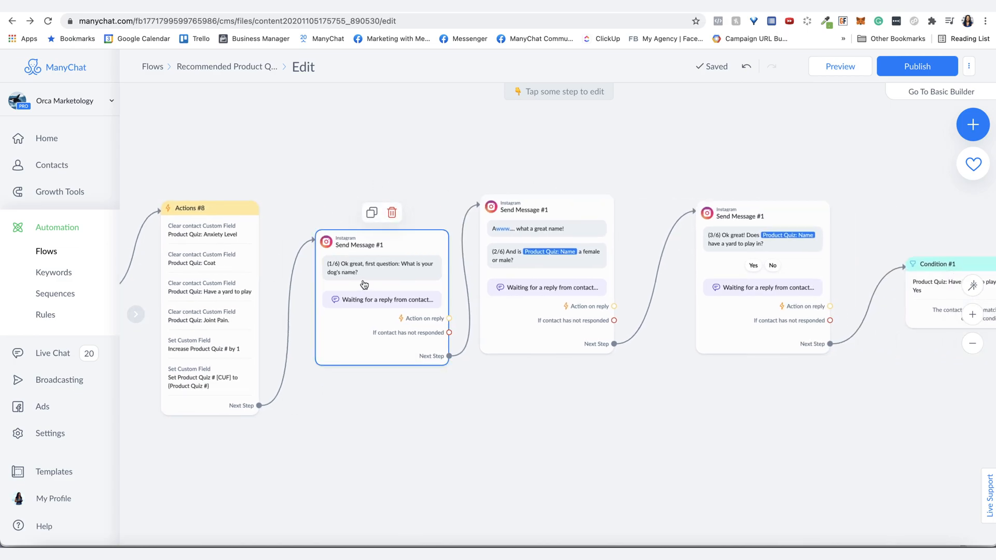
{"action": "mouse_move", "coordinate": [400, 278]}
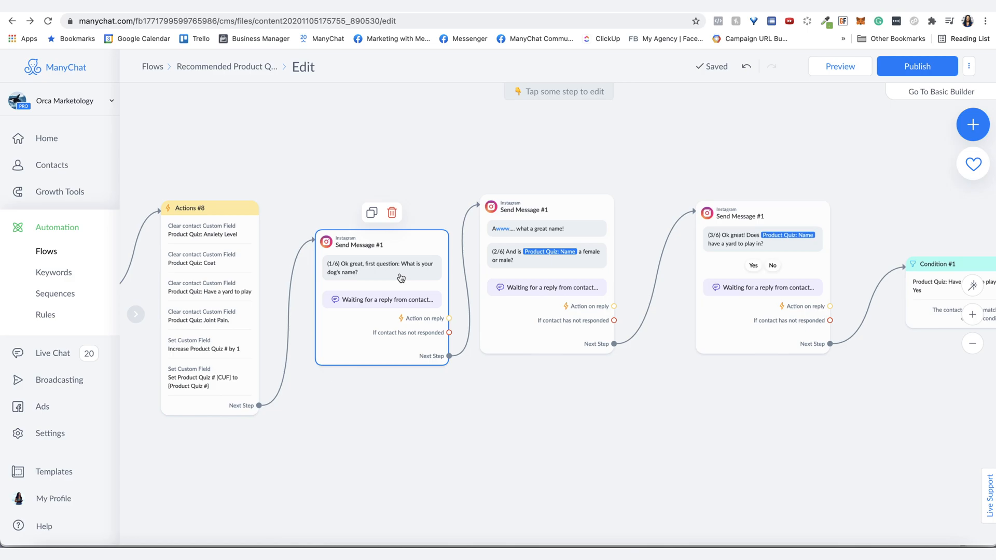
{"action": "mouse_move", "coordinate": [376, 279]}
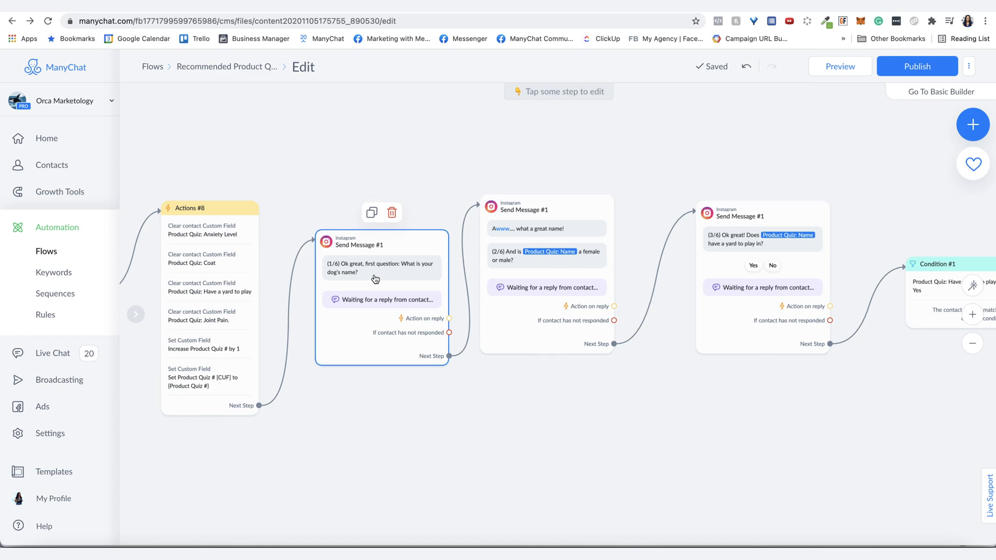
{"action": "left_click", "coordinate": [539, 274]}
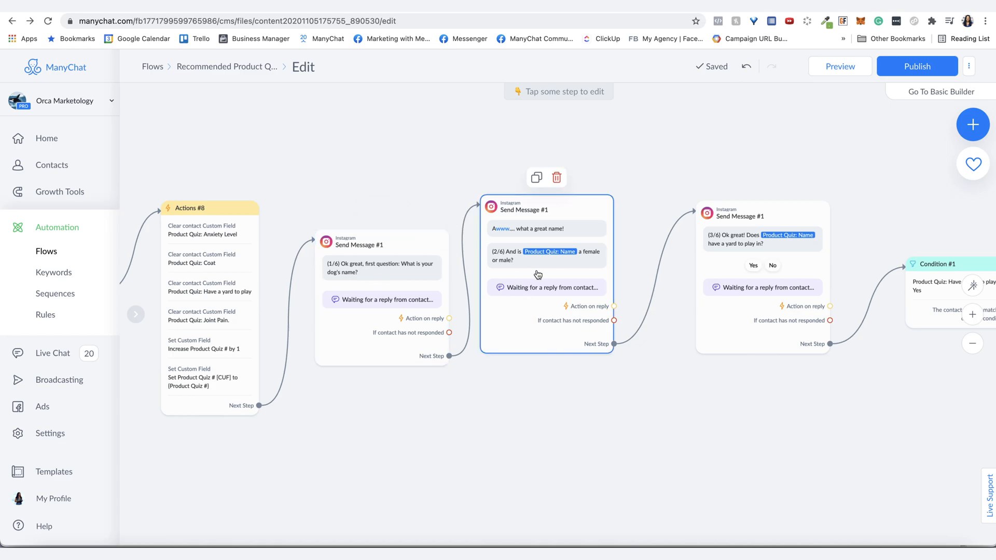
{"action": "mouse_move", "coordinate": [583, 317]}
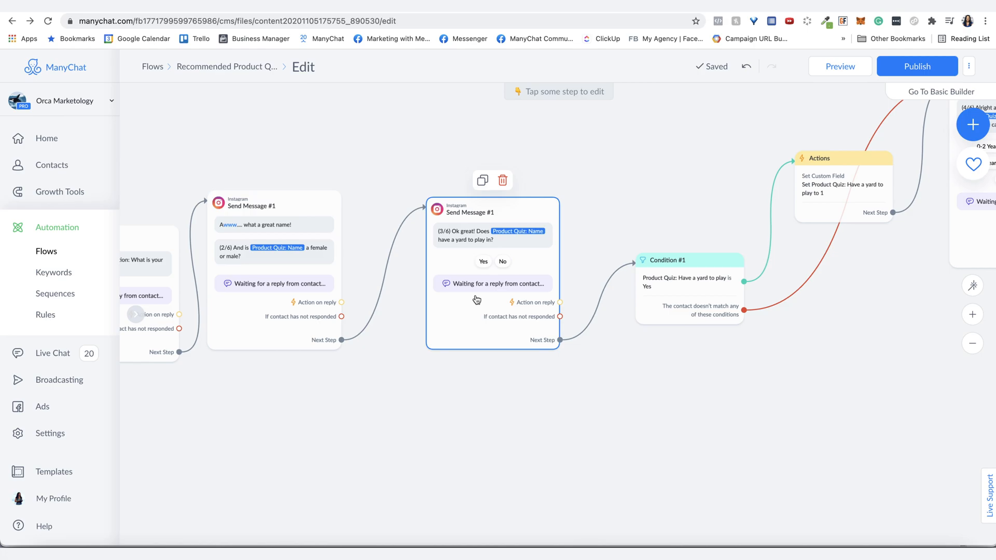
{"action": "mouse_move", "coordinate": [437, 242]}
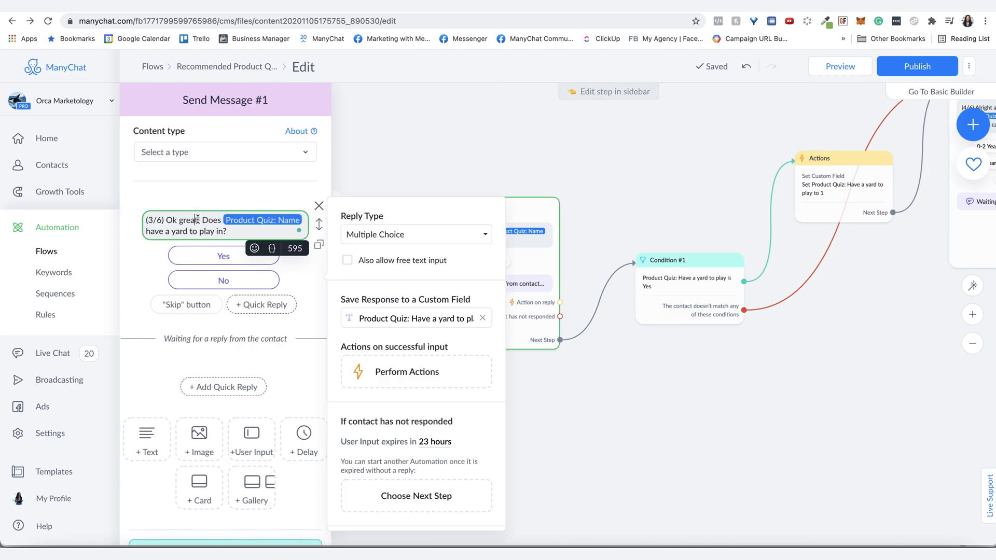
{"action": "mouse_move", "coordinate": [386, 237]}
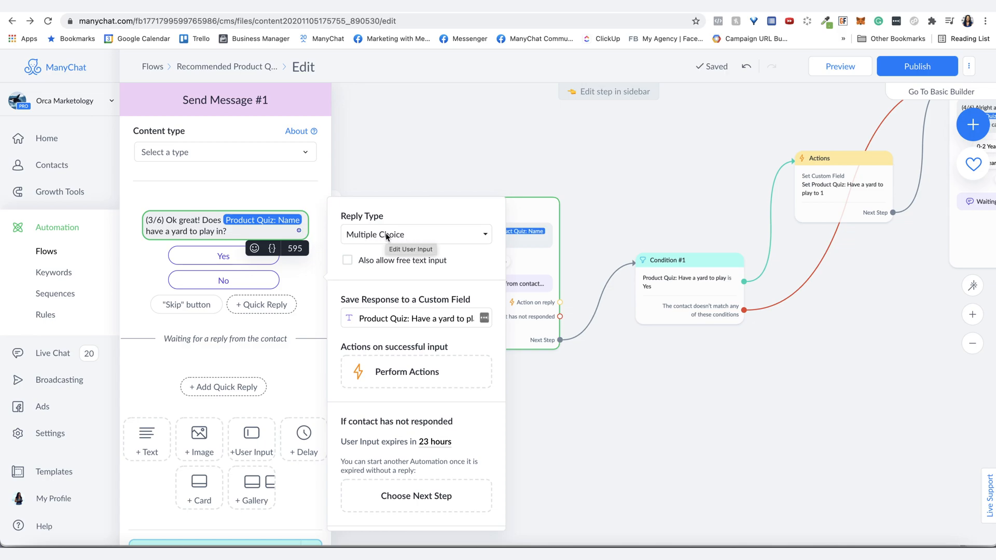
{"action": "mouse_move", "coordinate": [205, 324]}
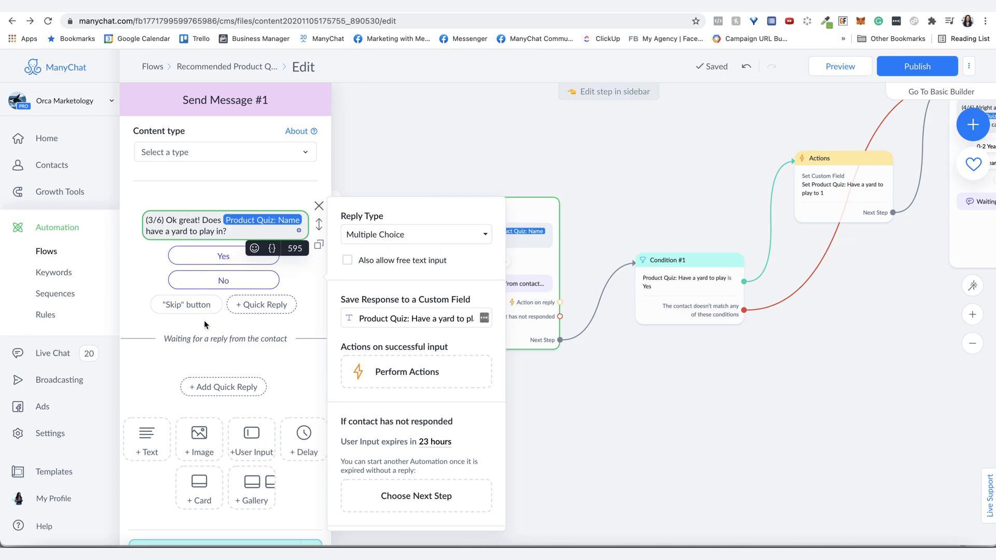
{"action": "mouse_move", "coordinate": [227, 241]}
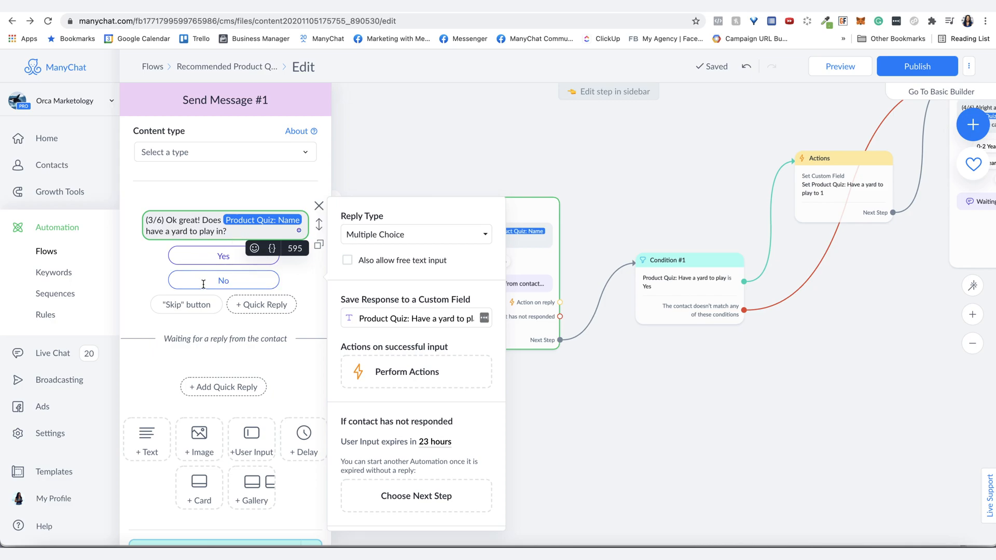
{"action": "mouse_move", "coordinate": [248, 256]}
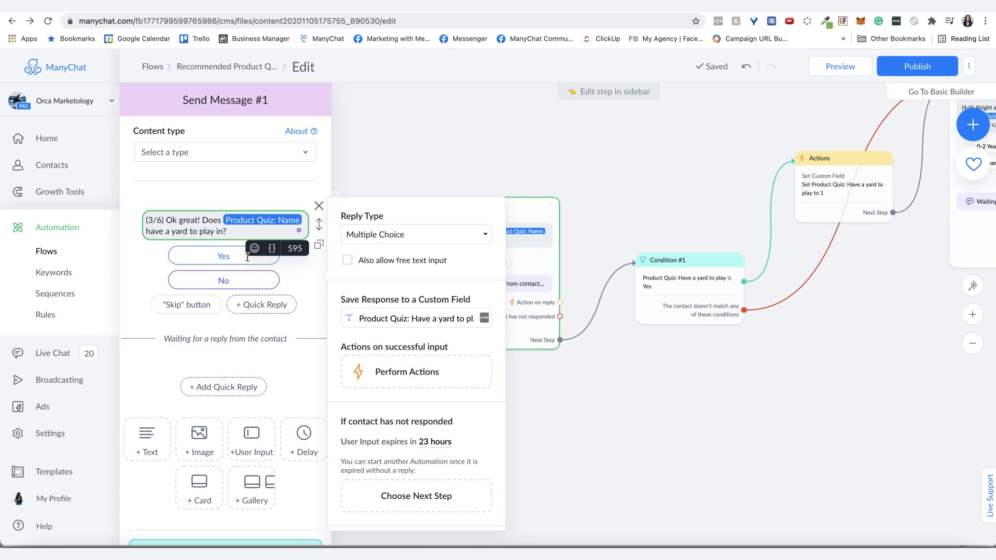
{"action": "scroll", "scroll_direction": "down", "scroll_amount": 3}
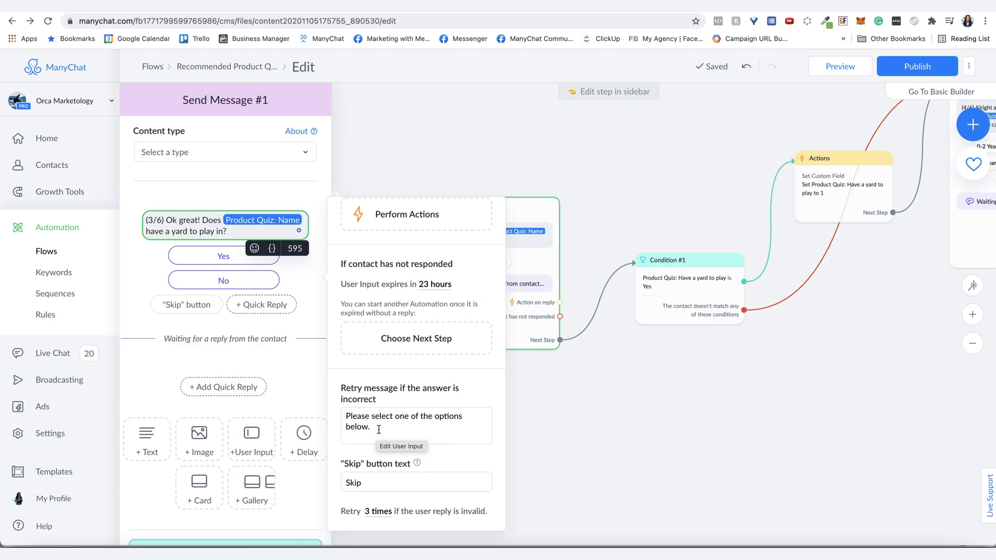
{"action": "mouse_move", "coordinate": [574, 430]}
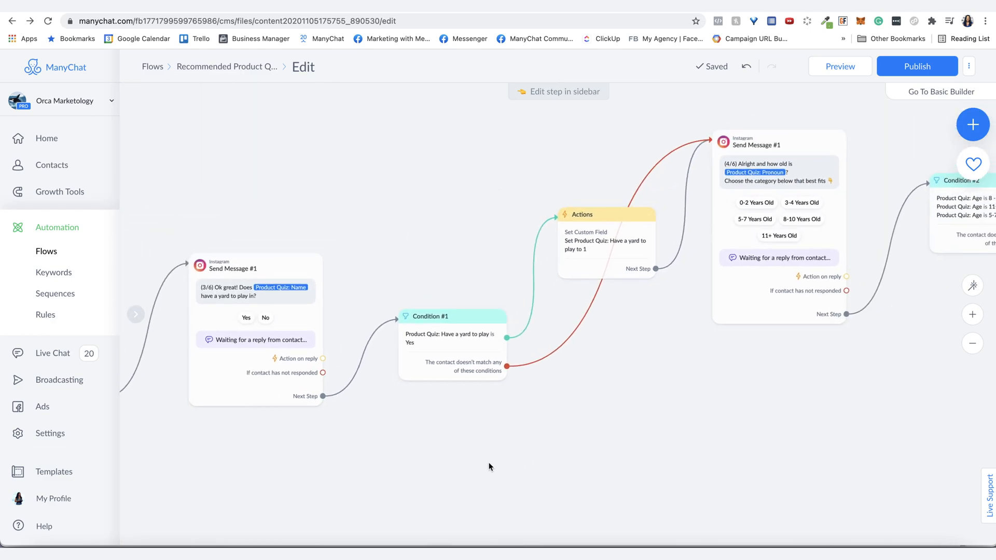
Inspect the yard Set Custom Field action, Condition #2's age conditions, and the Joint Pain action.
{"action": "left_click", "coordinate": [605, 245]}
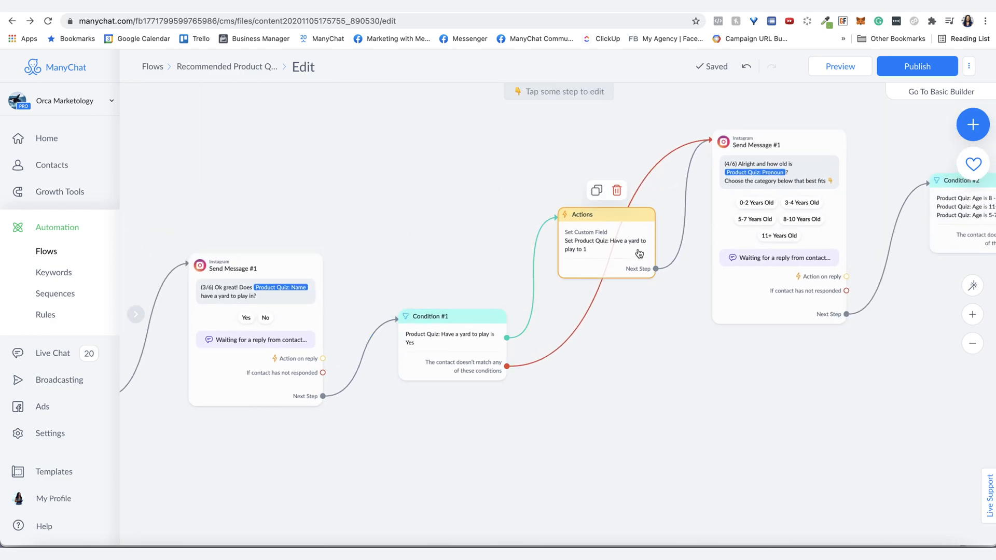
{"action": "mouse_move", "coordinate": [596, 238]}
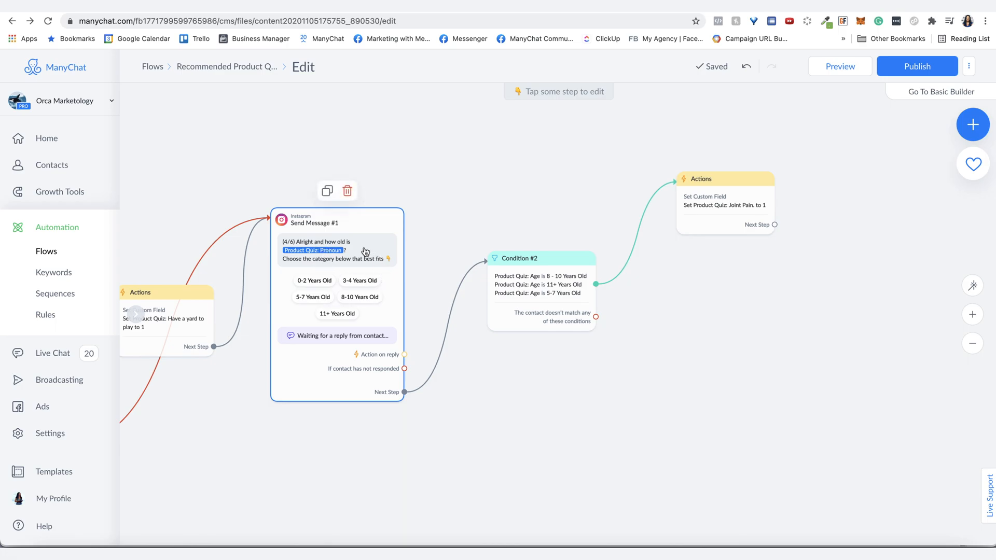
{"action": "mouse_move", "coordinate": [337, 272]}
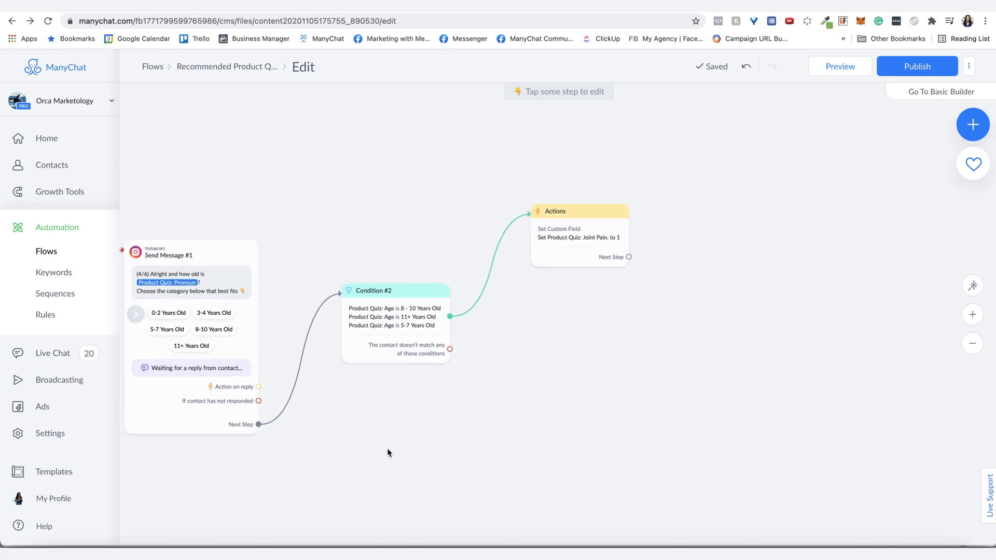
{"action": "left_click", "coordinate": [394, 317]}
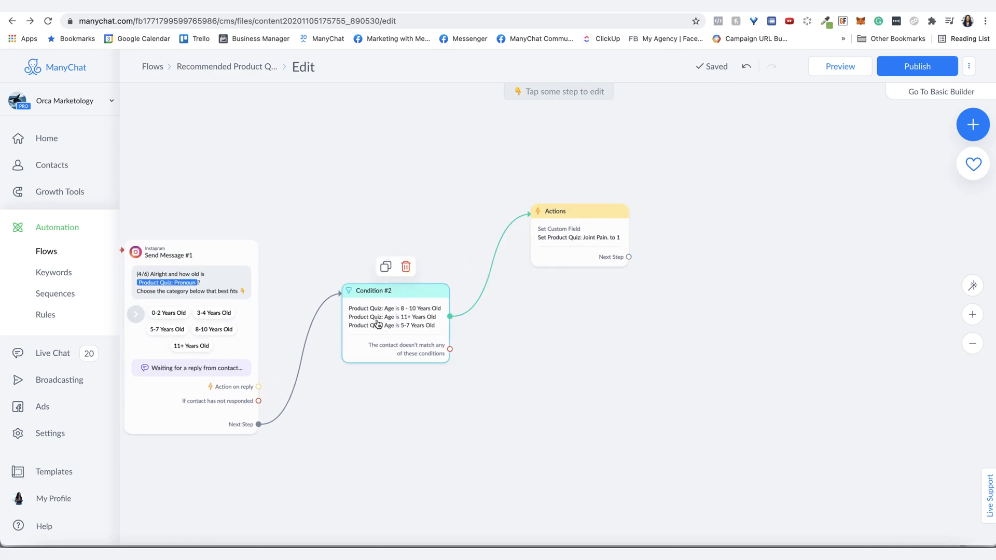
{"action": "left_click", "coordinate": [579, 237]}
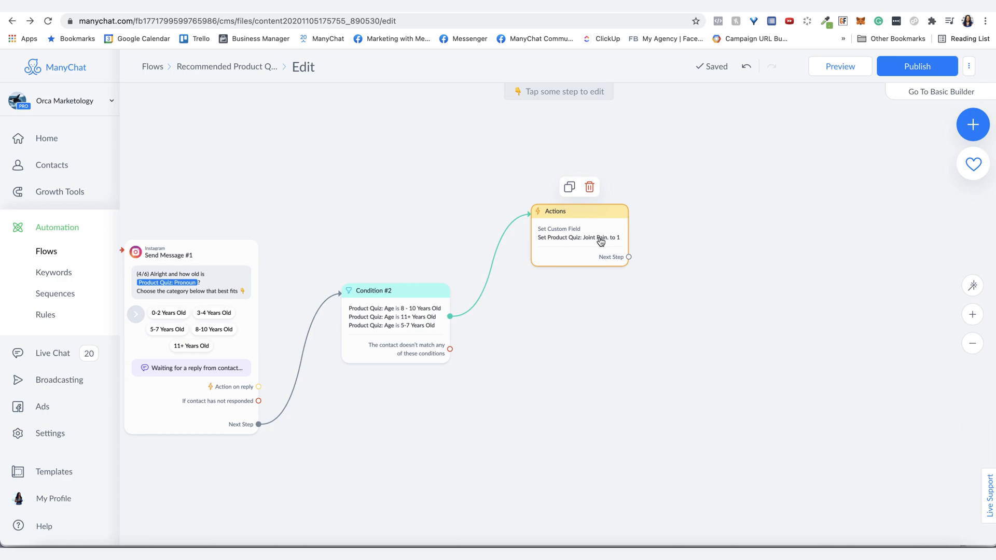
{"action": "left_click", "coordinate": [395, 322]}
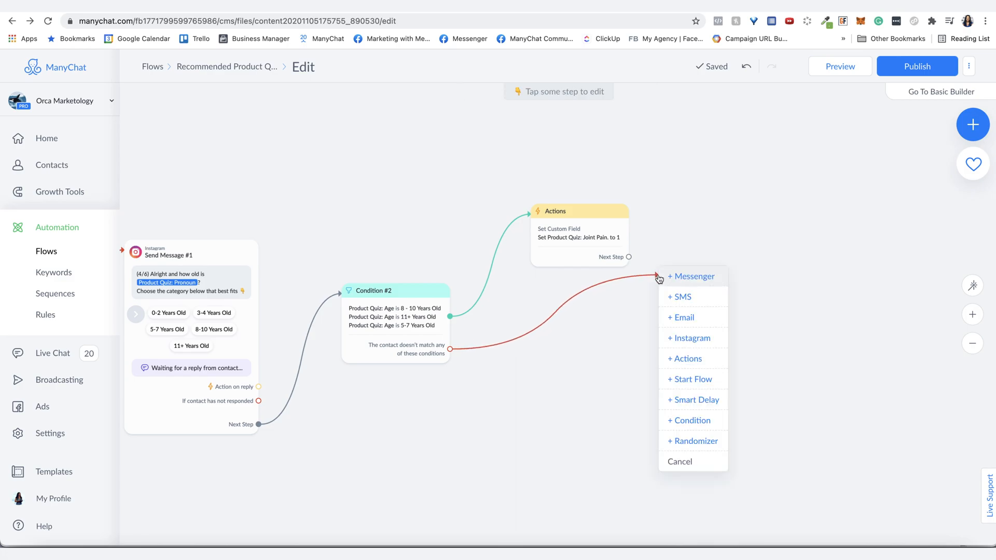
Add an Instagram message to the no-match branch reading "Does your pup suffer from anxiety?".
{"action": "left_click", "coordinate": [691, 338]}
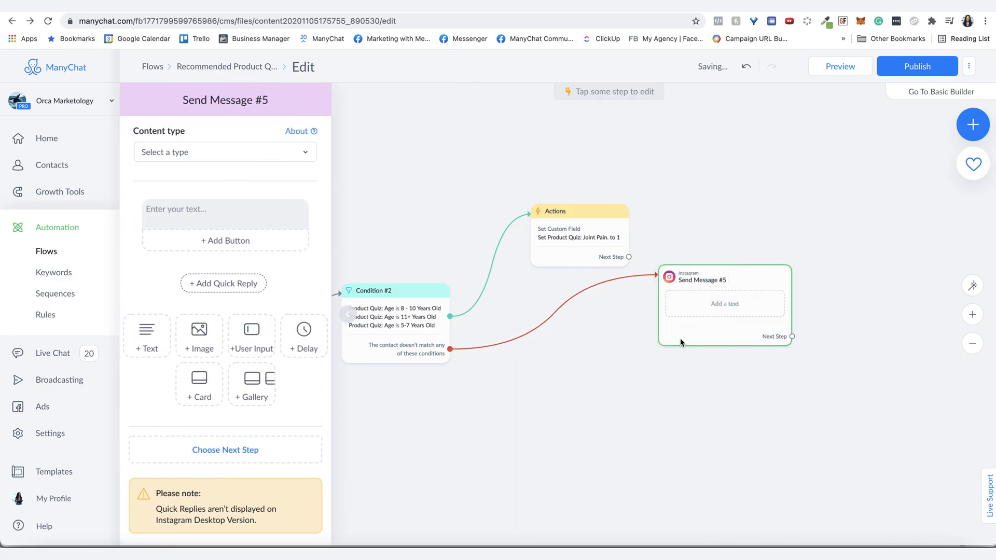
{"action": "left_click", "coordinate": [225, 209]}
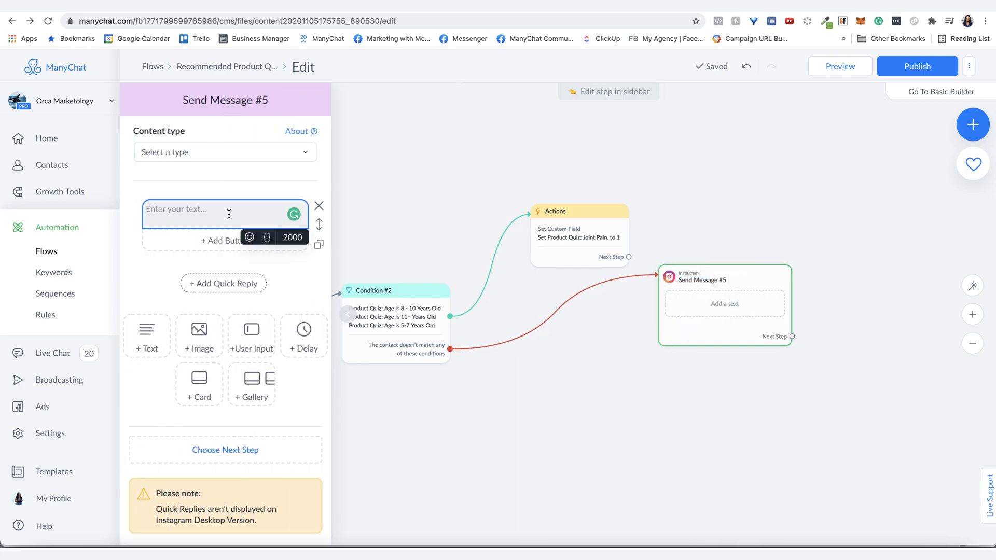
{"action": "type", "text": "Does your pup suffer from anxiety?"}
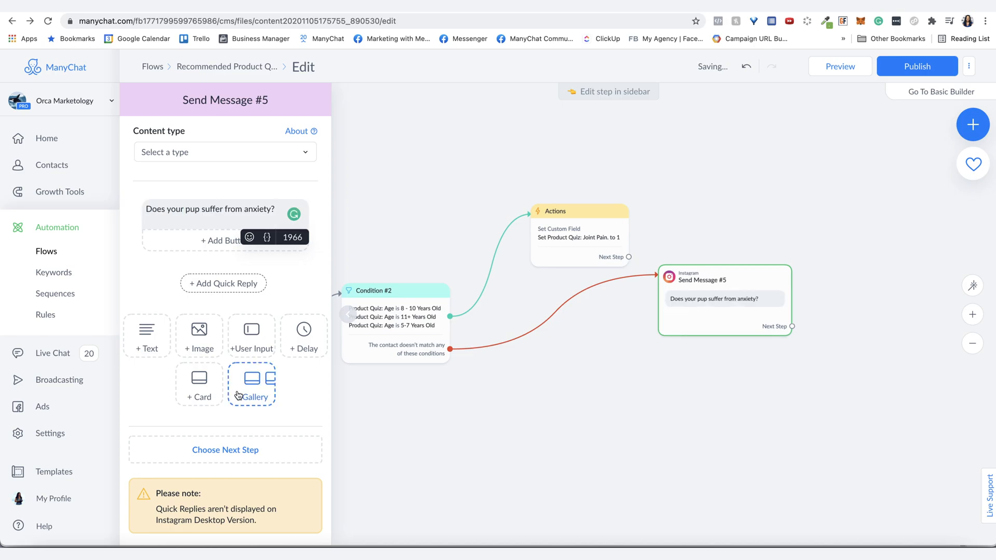
{"action": "mouse_move", "coordinate": [251, 335]}
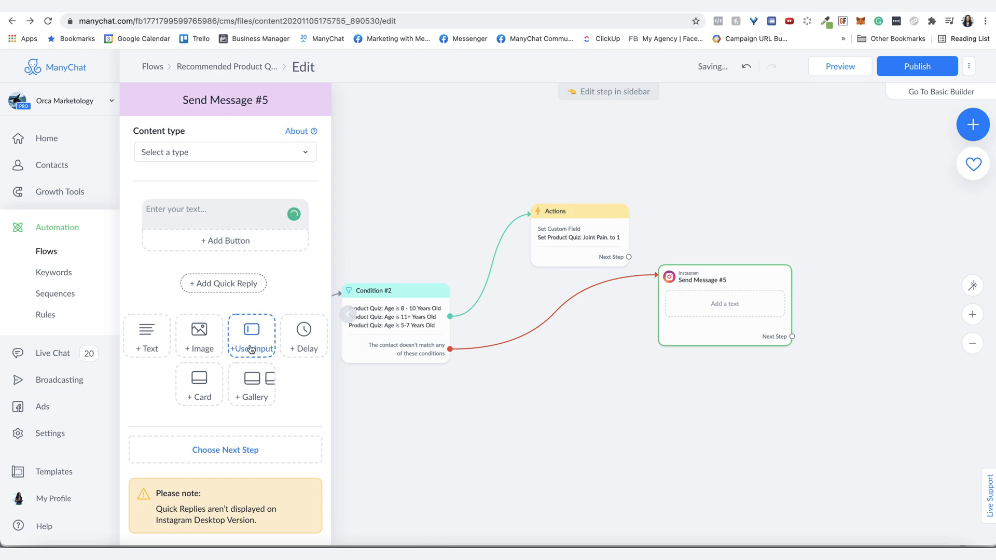
Make the anxiety question await user input, remove the empty text block, and review the Reply Type.
{"action": "left_click", "coordinate": [252, 335]}
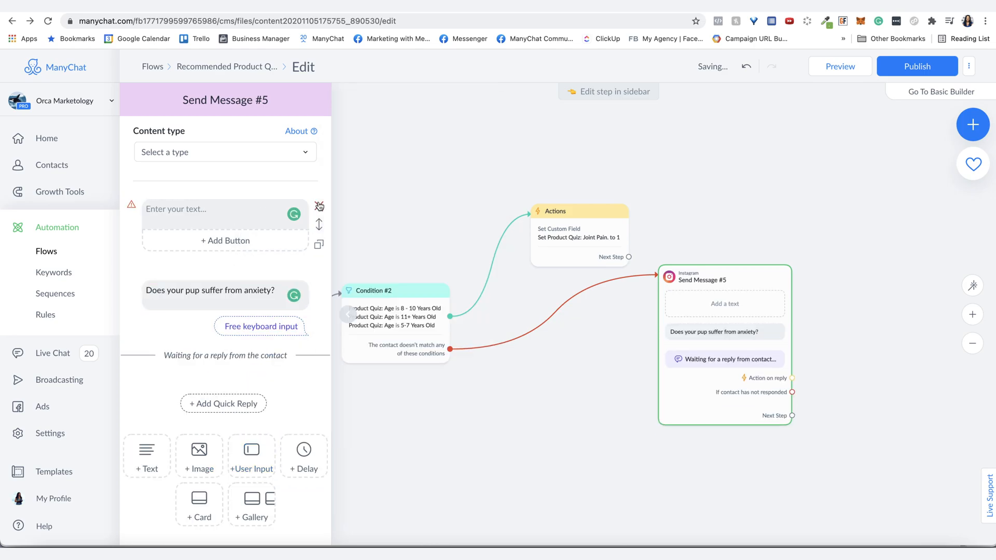
{"action": "left_click", "coordinate": [261, 326]}
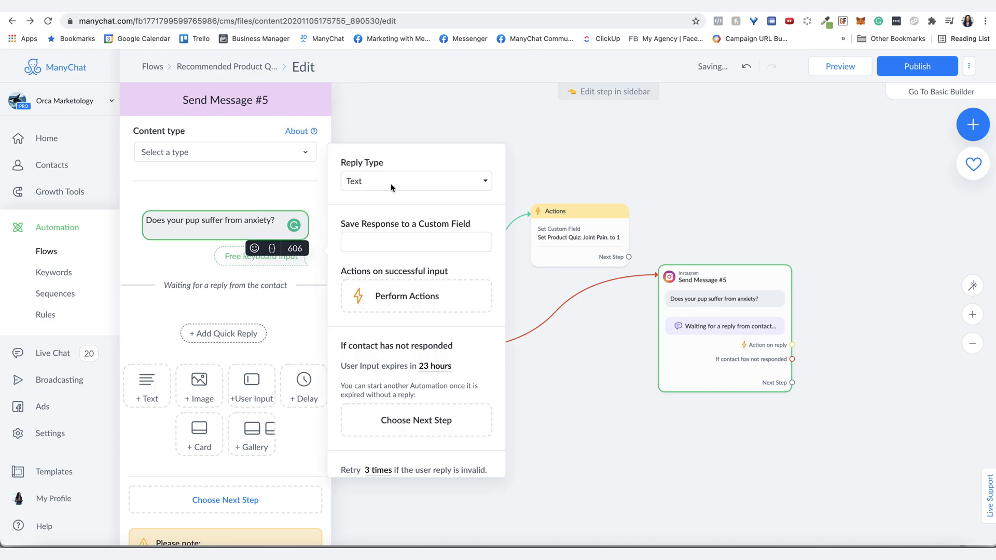
{"action": "left_click", "coordinate": [416, 185]}
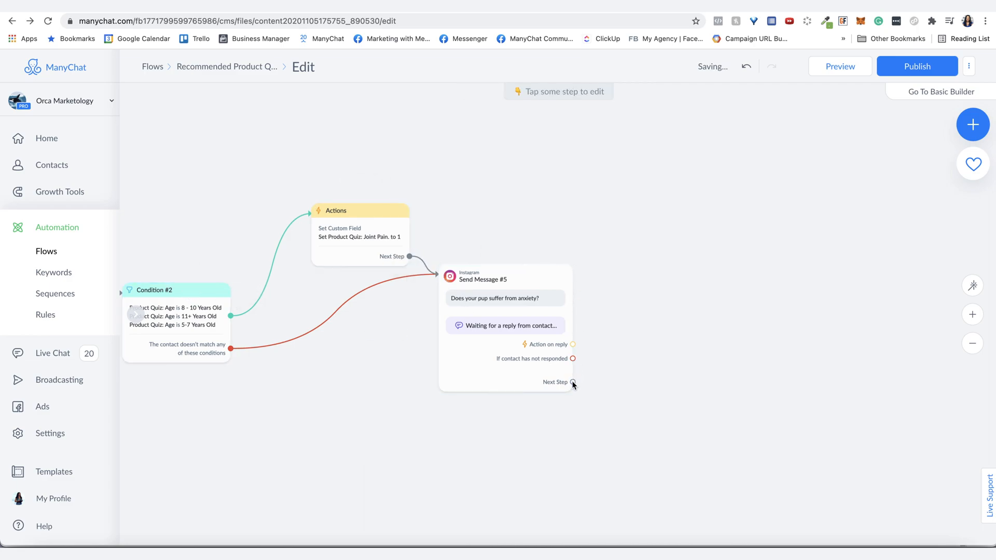
Add a condition after the anxiety question: Product Quiz: Anxiety Level is Yes.
{"action": "left_click", "coordinate": [573, 382]}
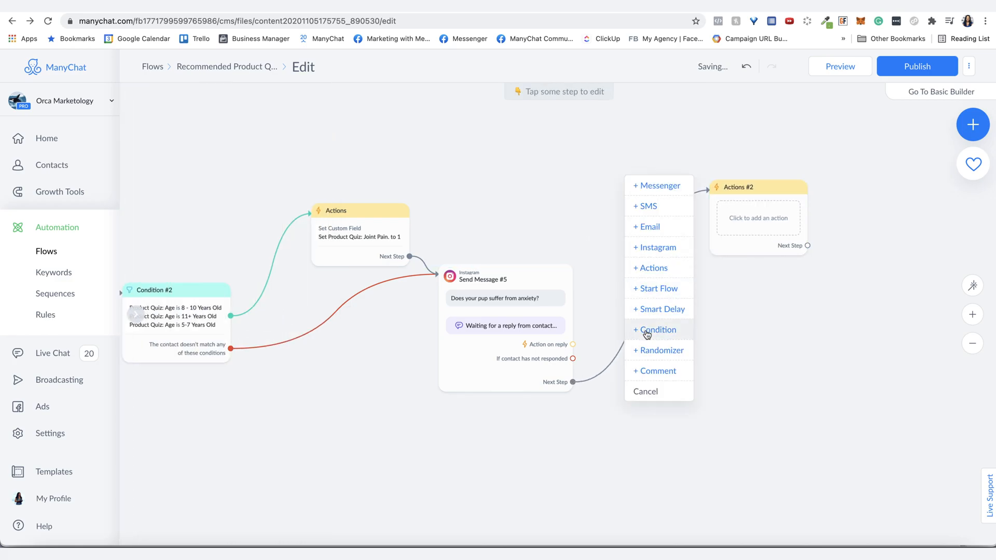
{"action": "left_click", "coordinate": [656, 330]}
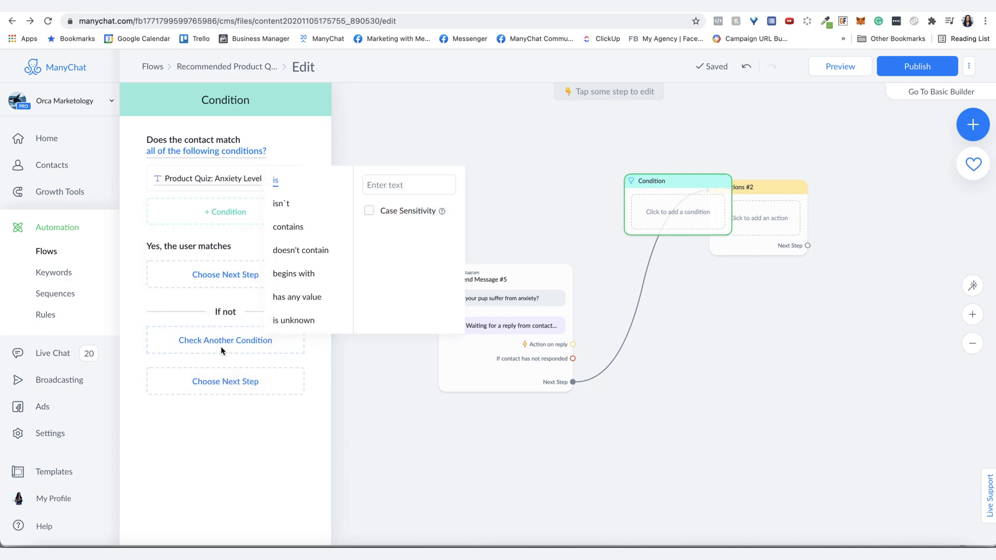
{"action": "left_click", "coordinate": [409, 185]}
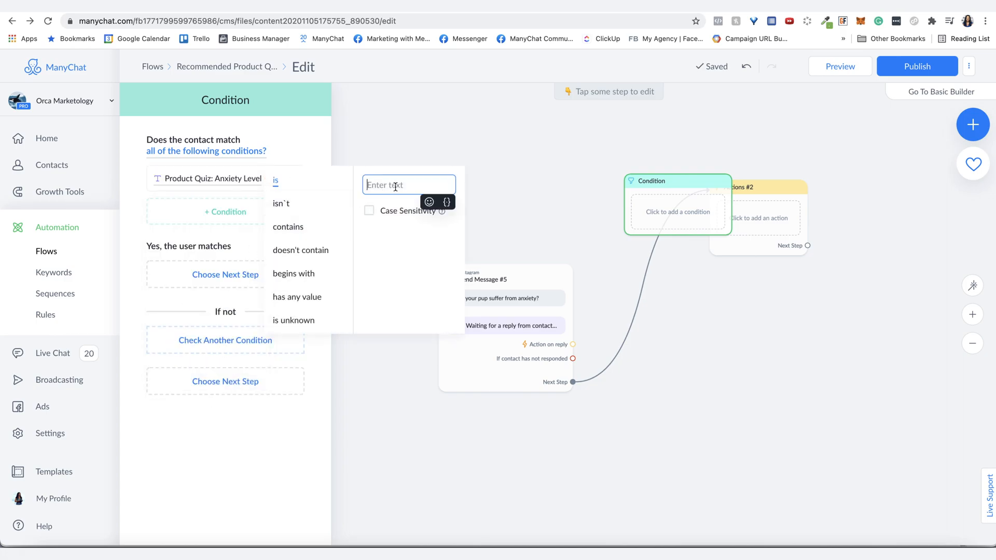
{"action": "type", "text": "Yes"}
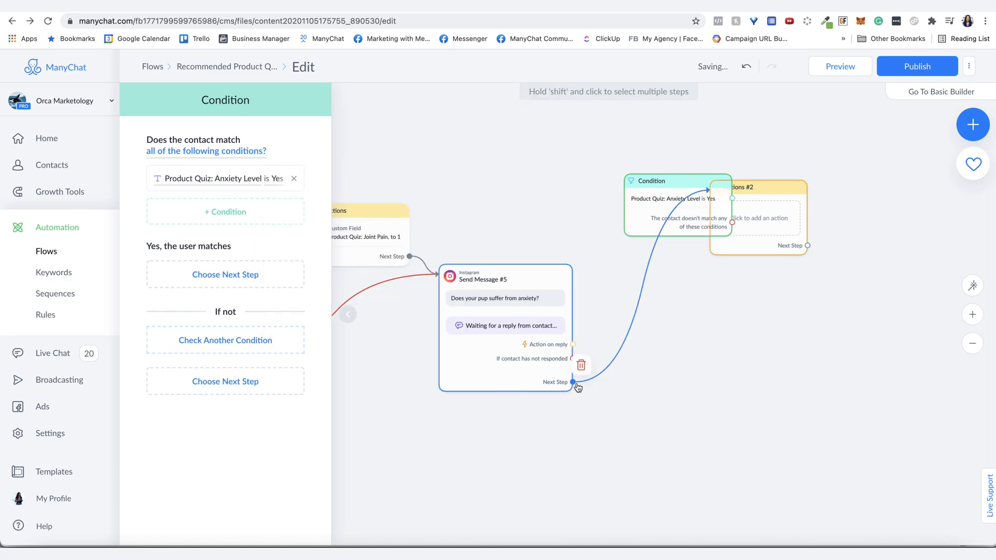
{"action": "left_click", "coordinate": [675, 204]}
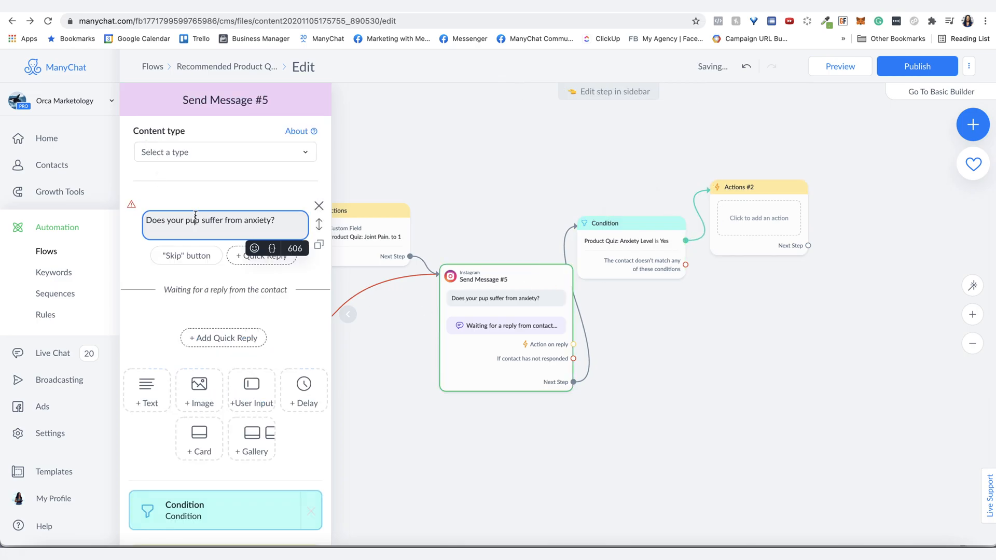
Set the anxiety question to Multiple Choice with Yes and No quick replies saved to Anxiety Level.
{"action": "left_click", "coordinate": [263, 255]}
{"action": "type", "text": "Yes"}
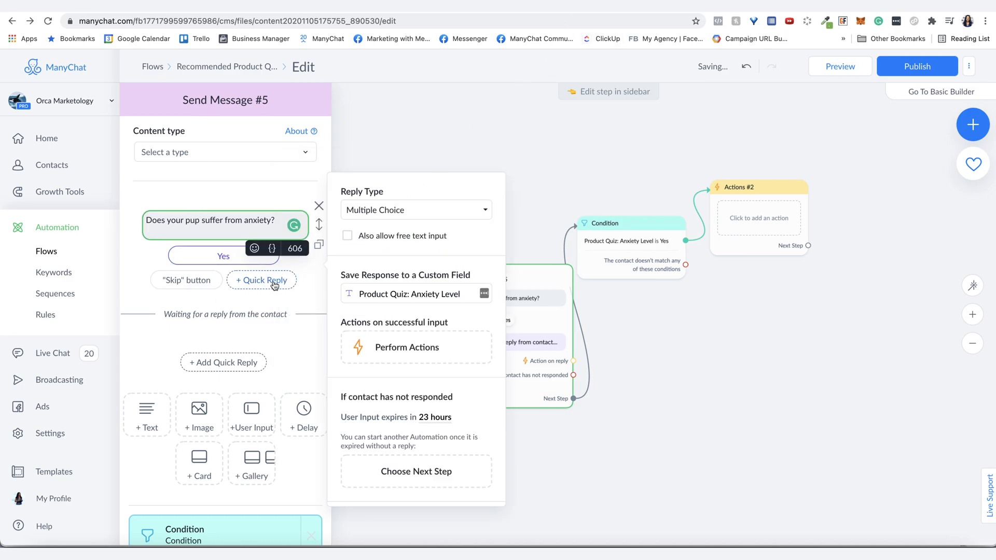
{"action": "left_click", "coordinate": [261, 280]}
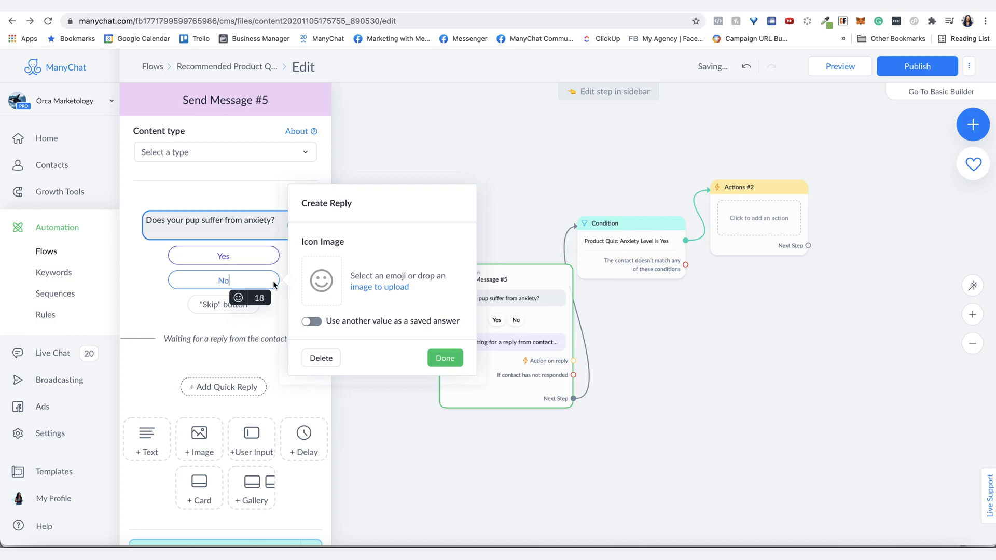
{"action": "left_click", "coordinate": [445, 358]}
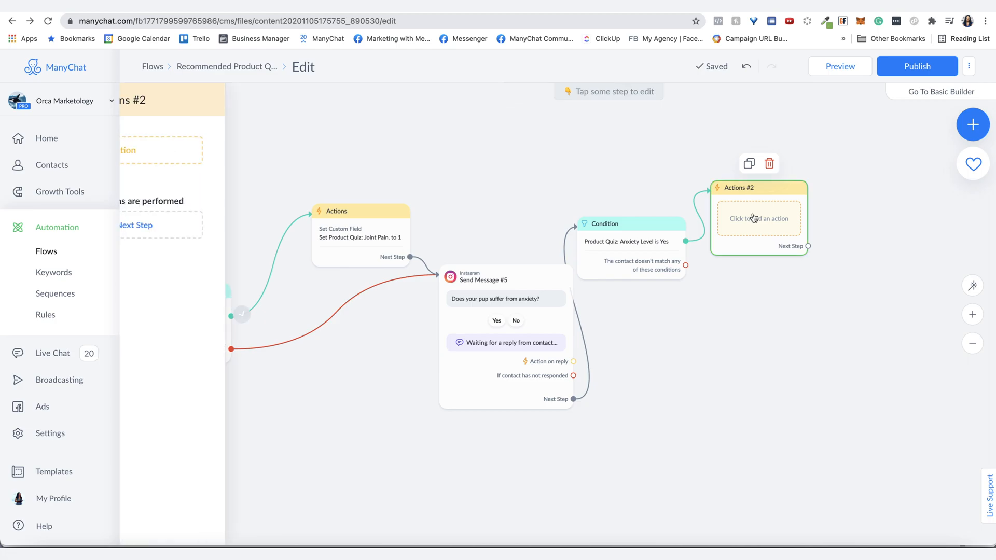
Make Actions #2 set custom field Product Quiz: Anxiety Level to 1.
{"action": "left_click", "coordinate": [759, 219]}
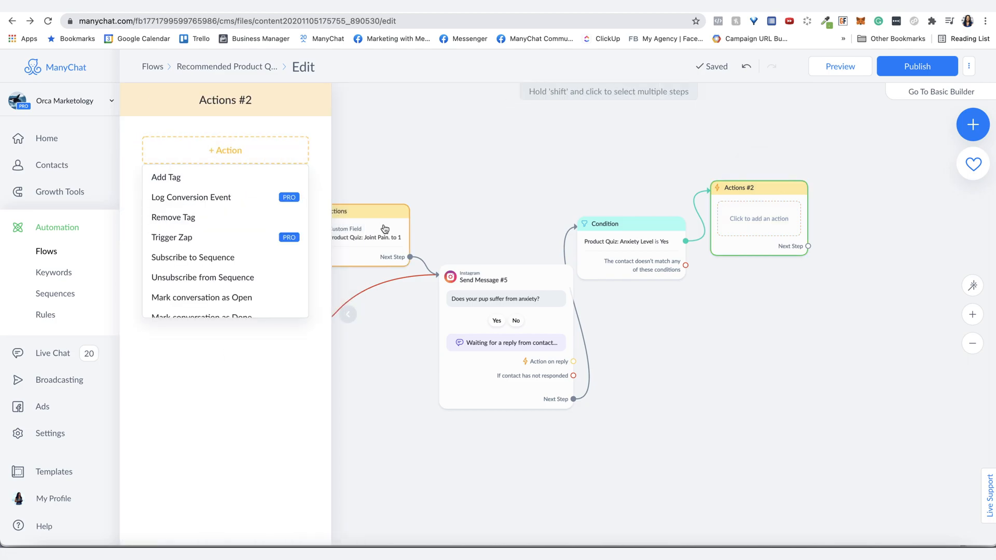
{"action": "scroll", "scroll_direction": "down", "scroll_amount": 3}
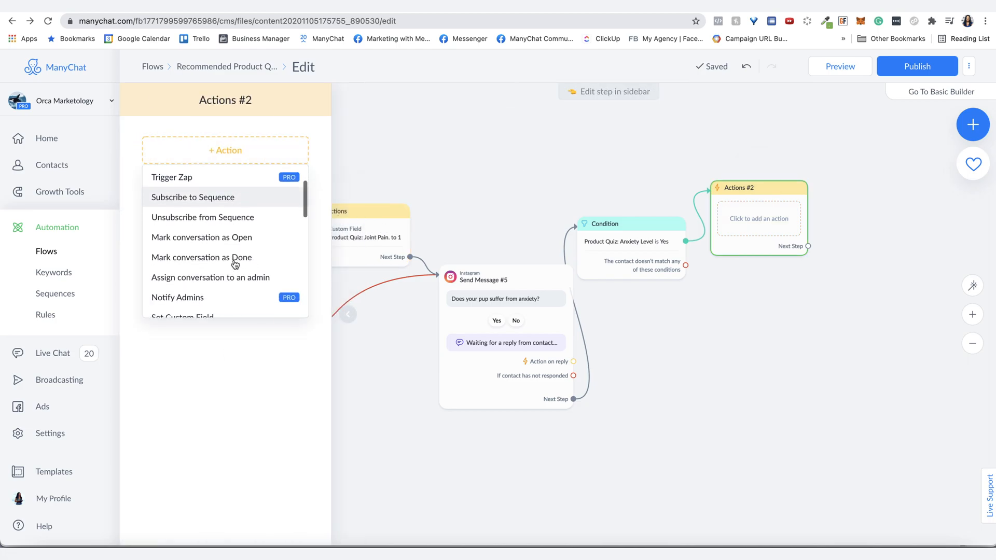
{"action": "scroll", "scroll_direction": "down", "scroll_amount": 3}
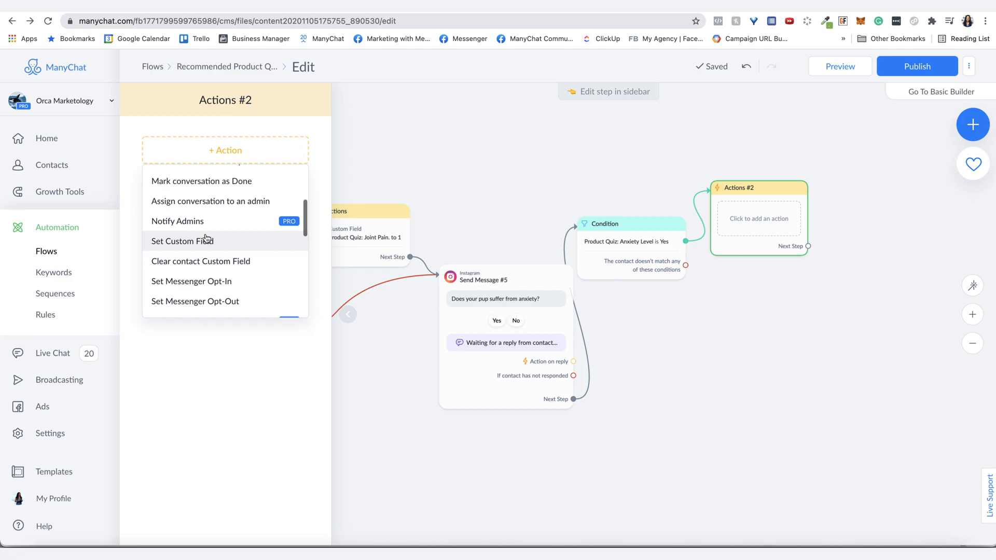
{"action": "left_click", "coordinate": [183, 241]}
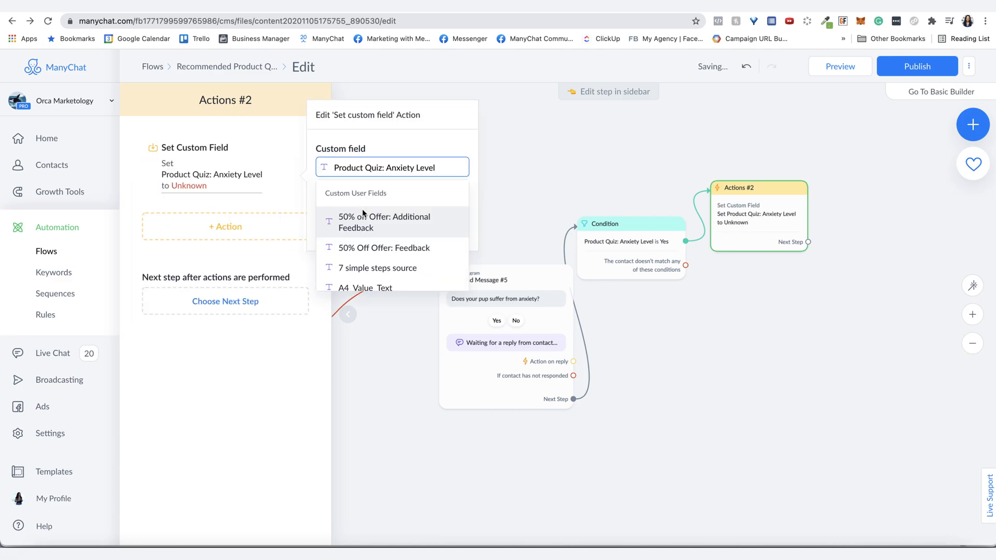
{"action": "left_click", "coordinate": [393, 167]}
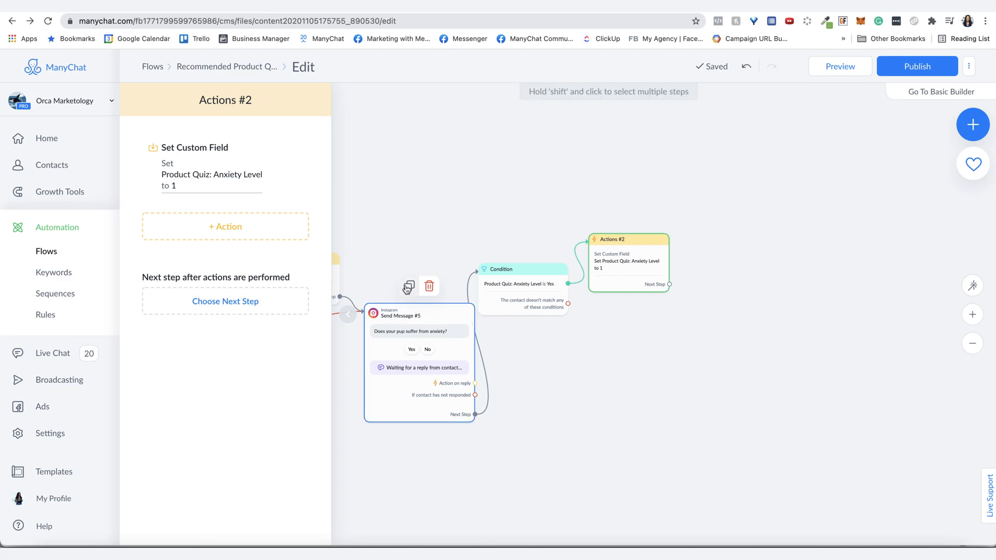
Duplicate the anxiety question message Send Message #5.
{"action": "left_click", "coordinate": [419, 316]}
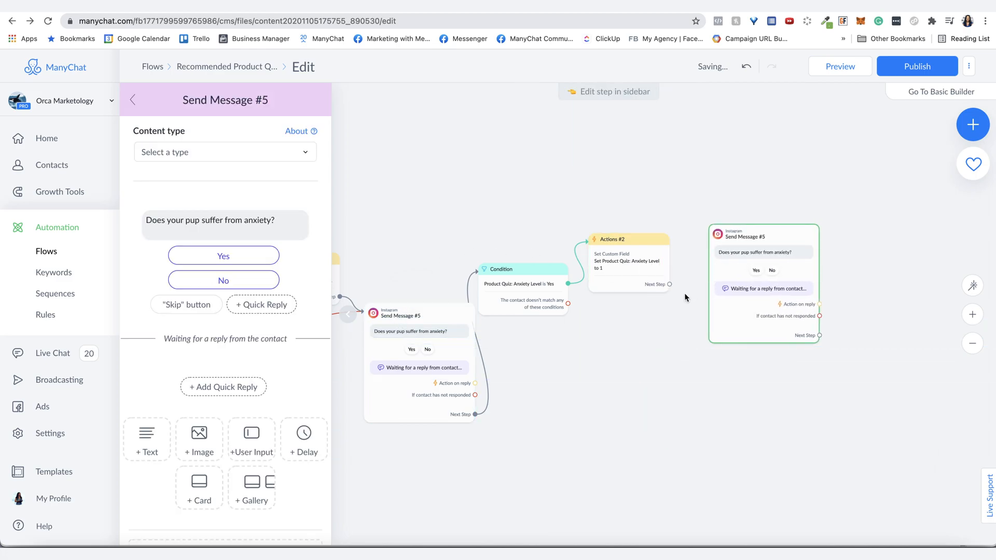
{"action": "left_click", "coordinate": [670, 285]}
{"action": "type", "text": "ye"}
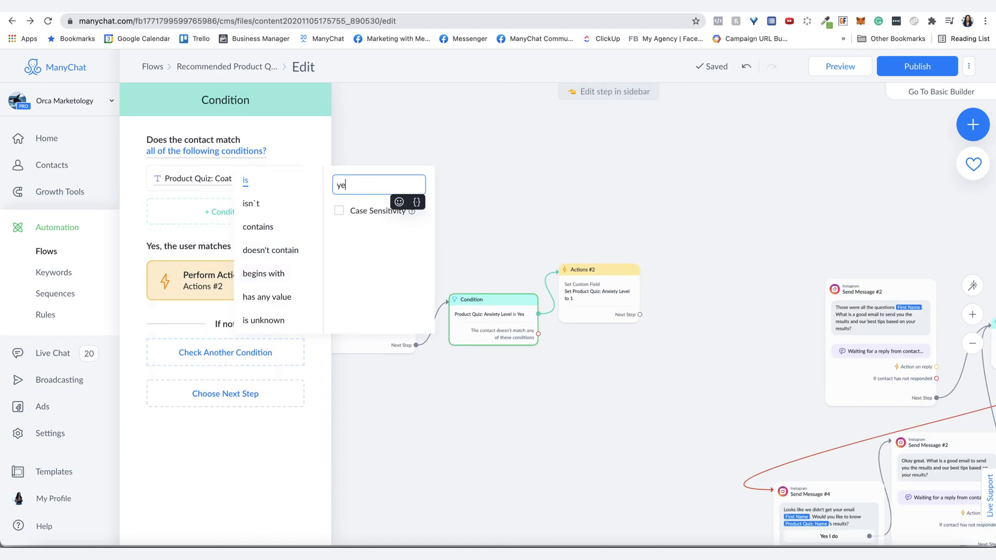
Confirm the condition value Yes and the anxiety reply saving to Anxiety Level, then return to the flow.
{"action": "left_click", "coordinate": [598, 270]}
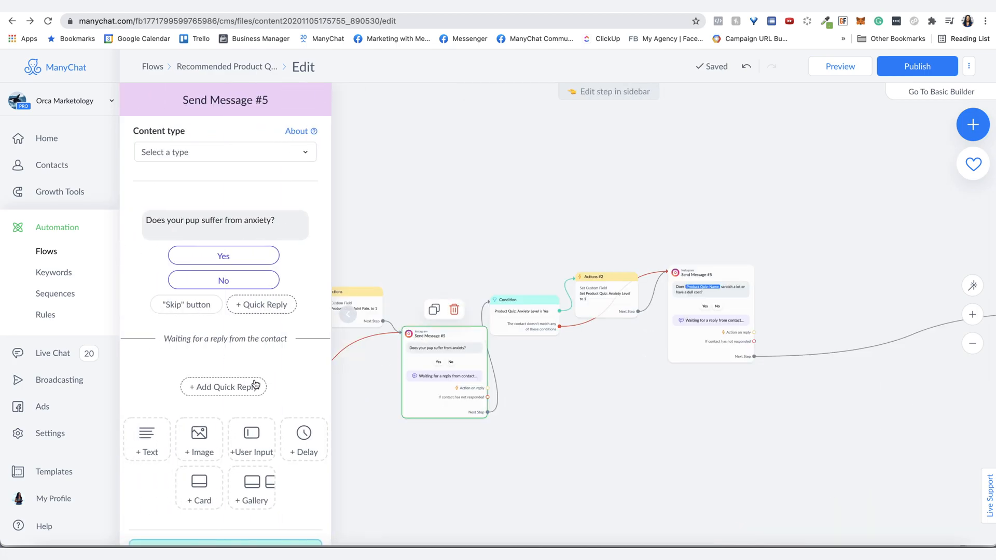
{"action": "left_click", "coordinate": [224, 225]}
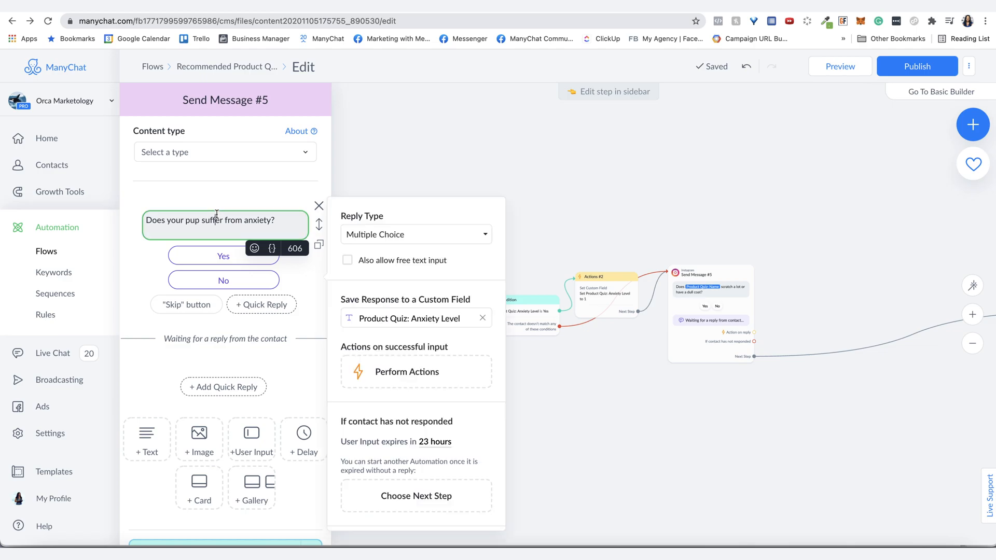
{"action": "scroll", "scroll_direction": "down", "scroll_amount": 3}
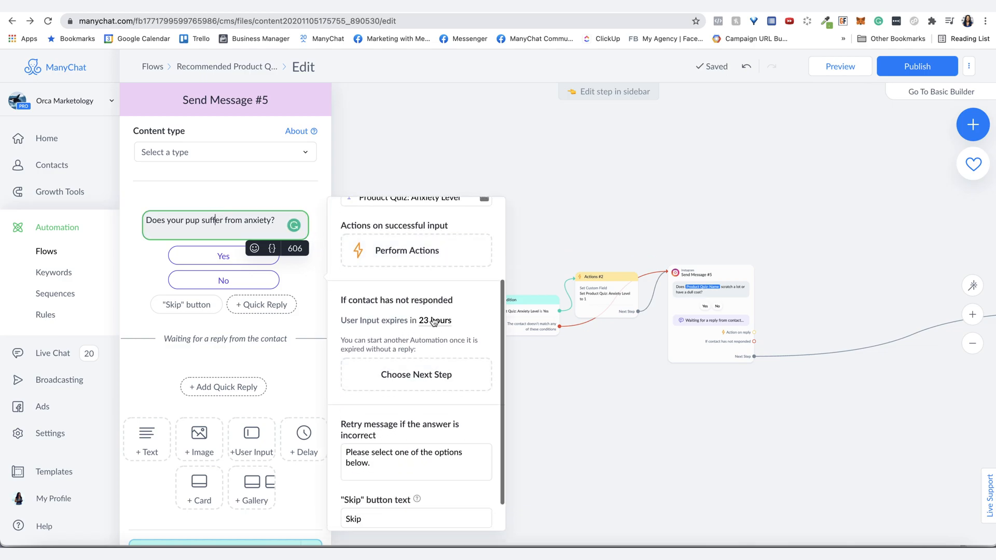
{"action": "left_click", "coordinate": [435, 321]}
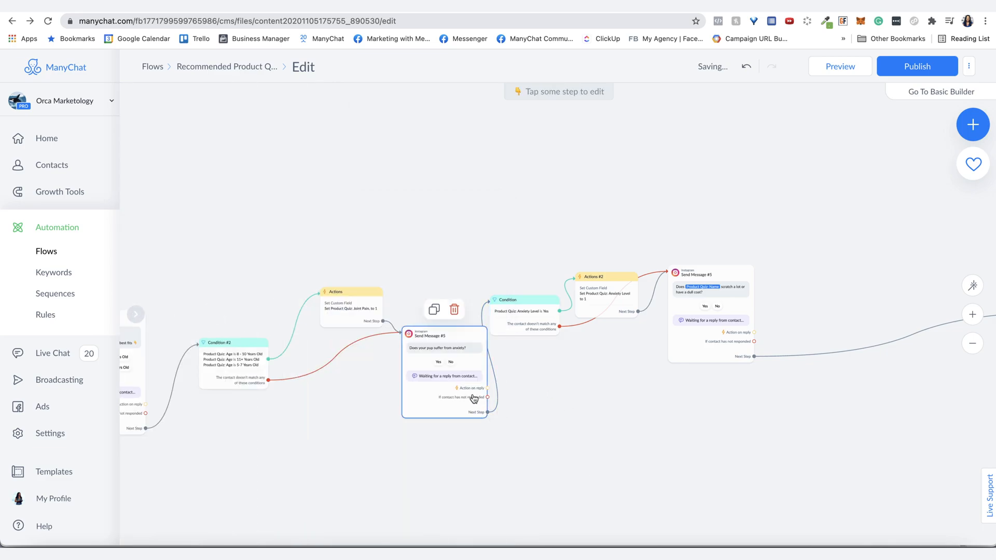
Attach a new empty Instagram message, Send Message #6, to the anxiety question's no-response branch.
{"action": "left_click", "coordinate": [485, 398]}
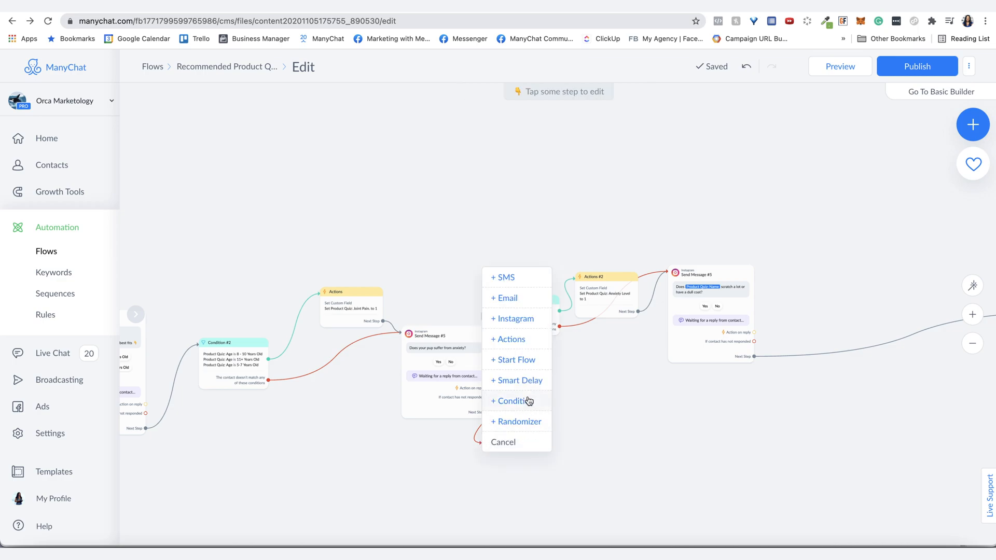
{"action": "left_click", "coordinate": [513, 319]}
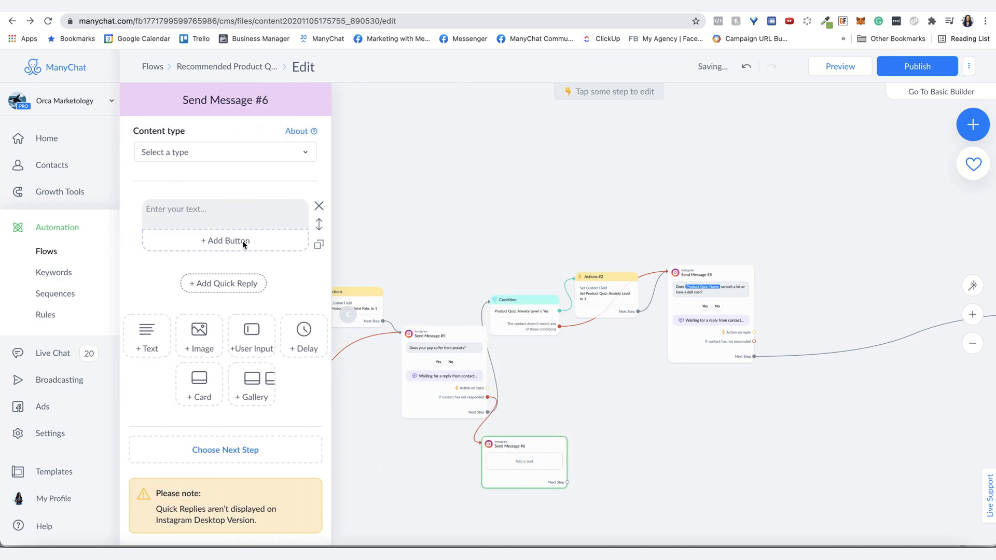
{"action": "left_click", "coordinate": [224, 208]}
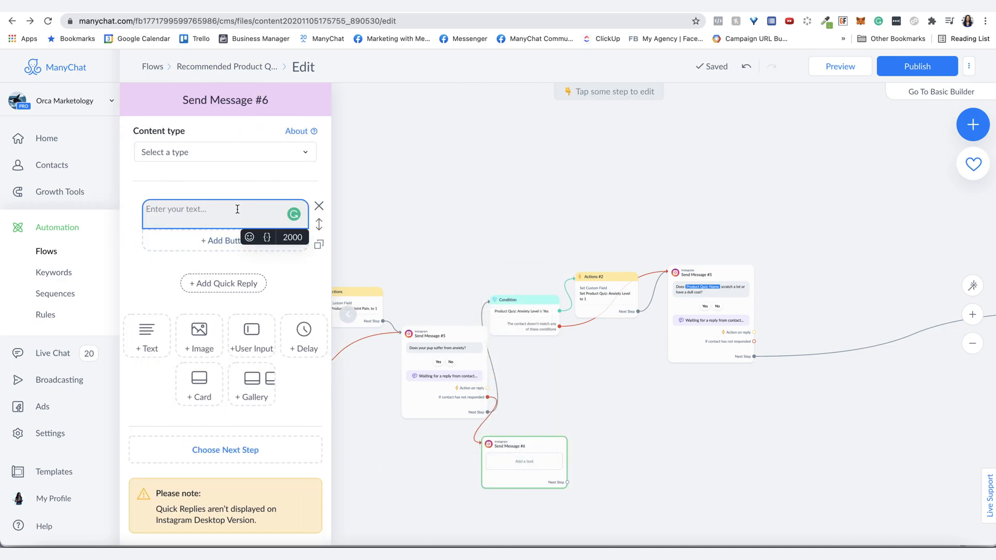
{"action": "left_click", "coordinate": [424, 440]}
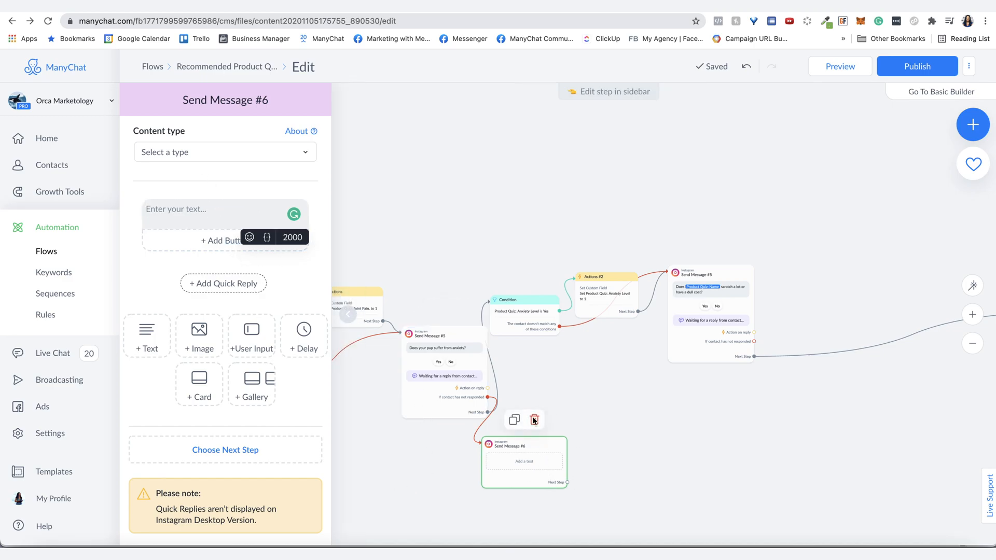
{"action": "mouse_move", "coordinate": [602, 426]}
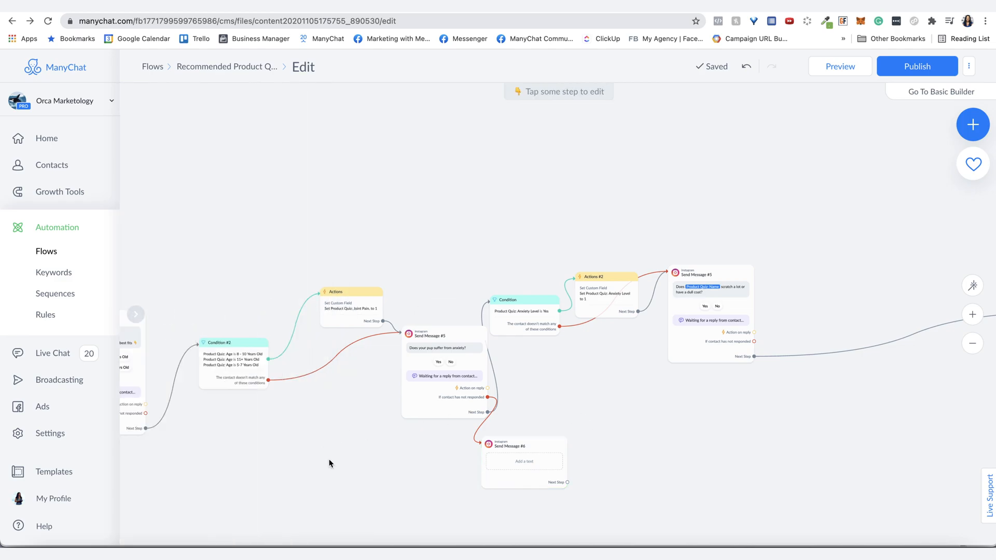
{"action": "mouse_move", "coordinate": [200, 455]}
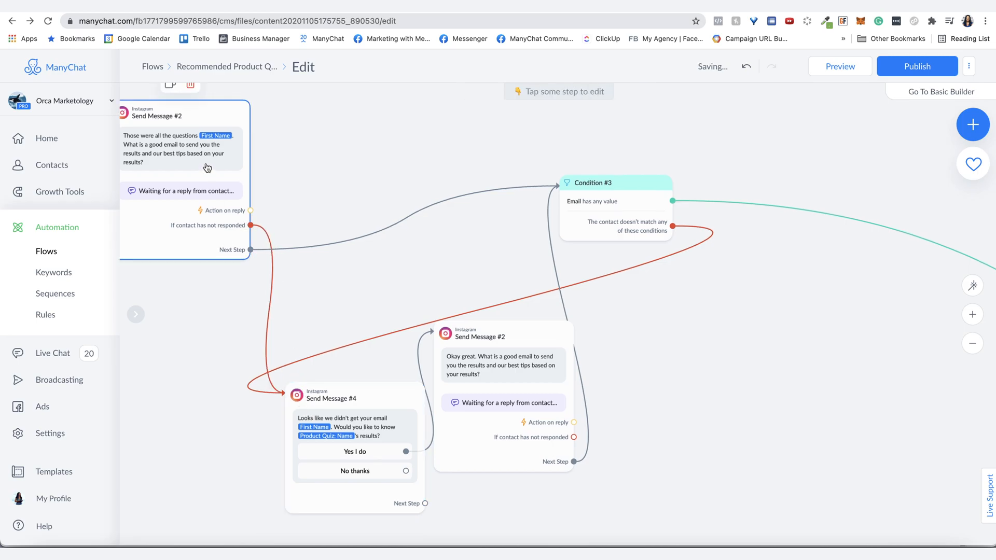
{"action": "left_click", "coordinate": [183, 146]}
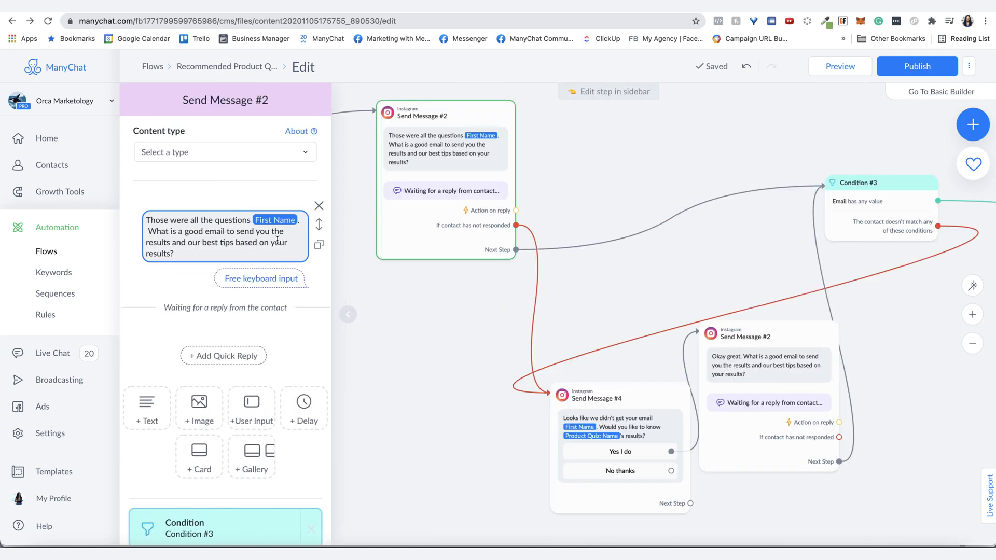
{"action": "left_click", "coordinate": [259, 278]}
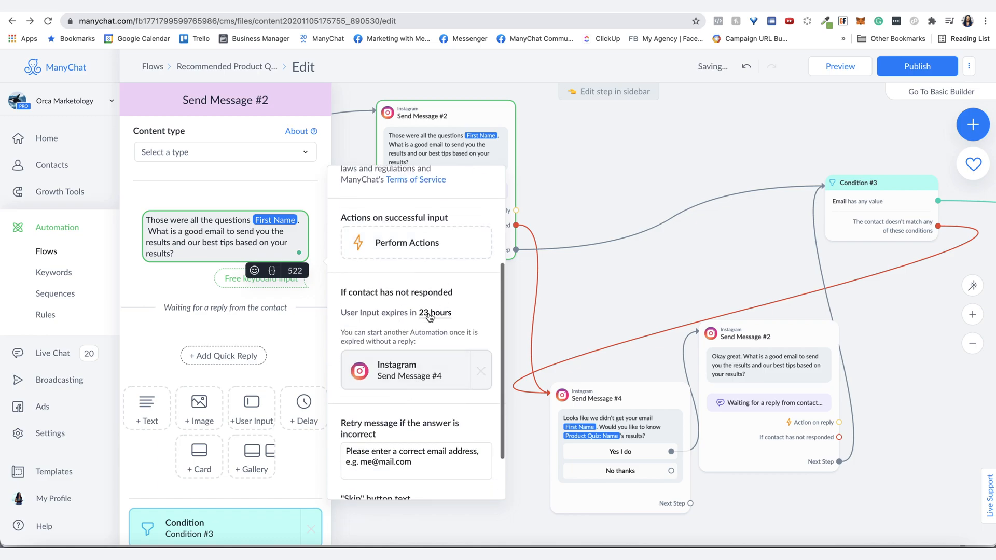
{"action": "left_click", "coordinate": [435, 312]}
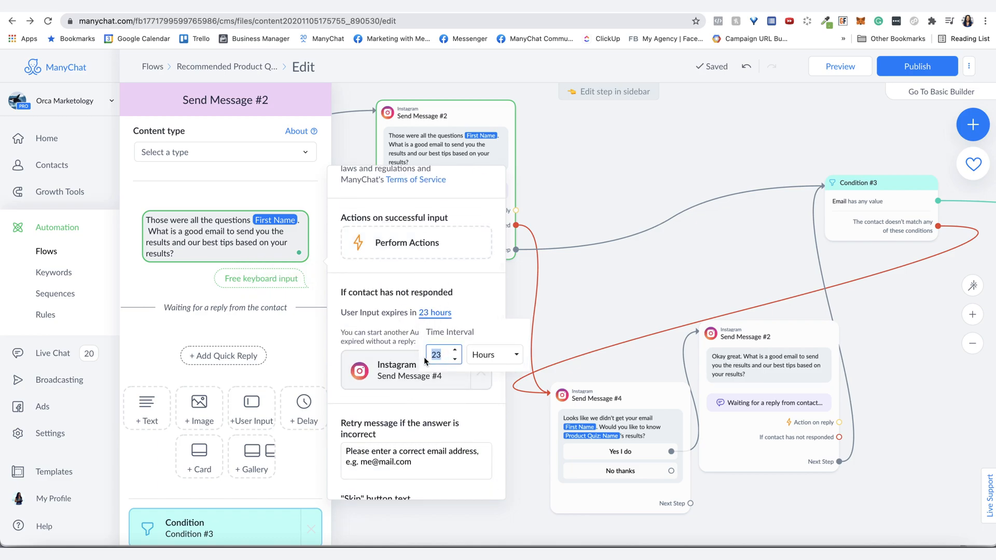
{"action": "left_click", "coordinate": [494, 354]}
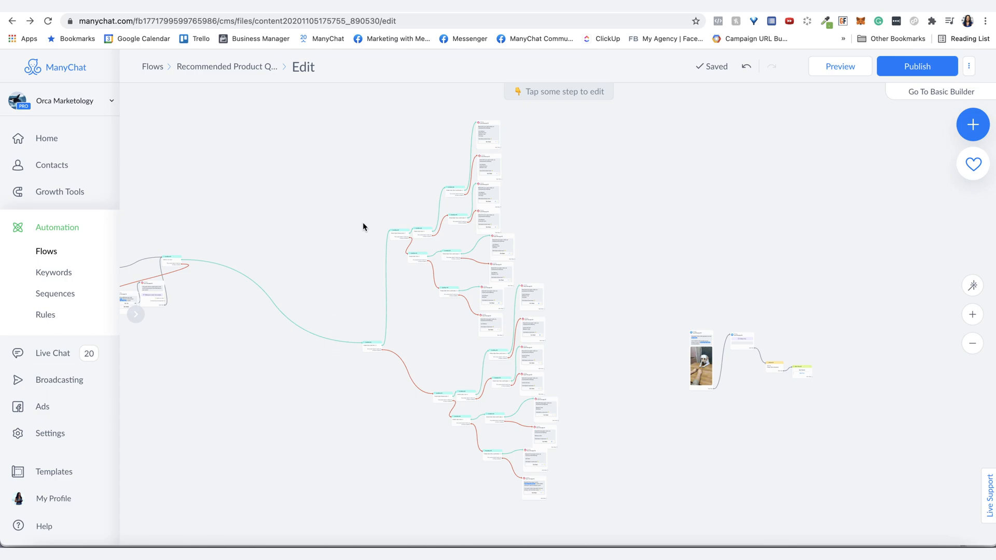
{"action": "mouse_move", "coordinate": [365, 234]}
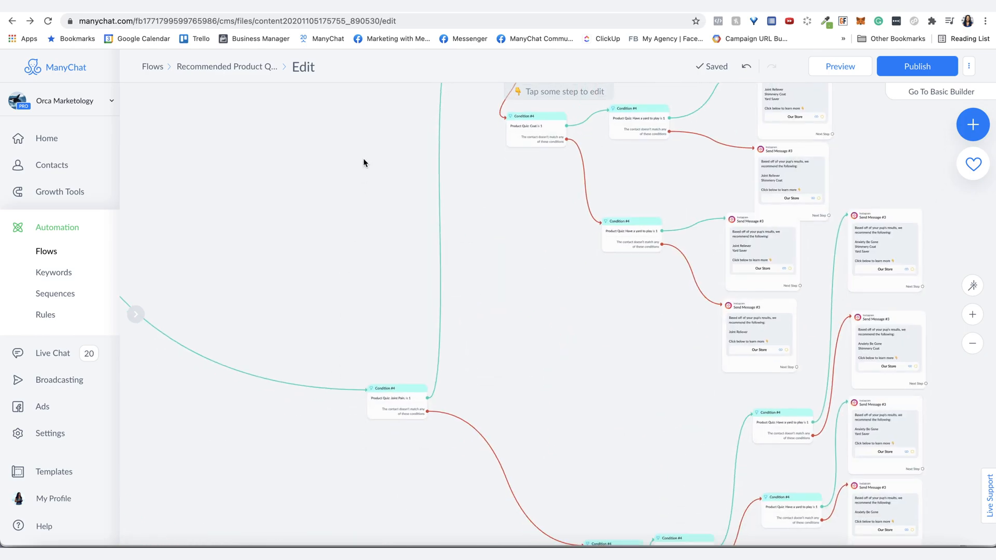
{"action": "left_click", "coordinate": [397, 388]}
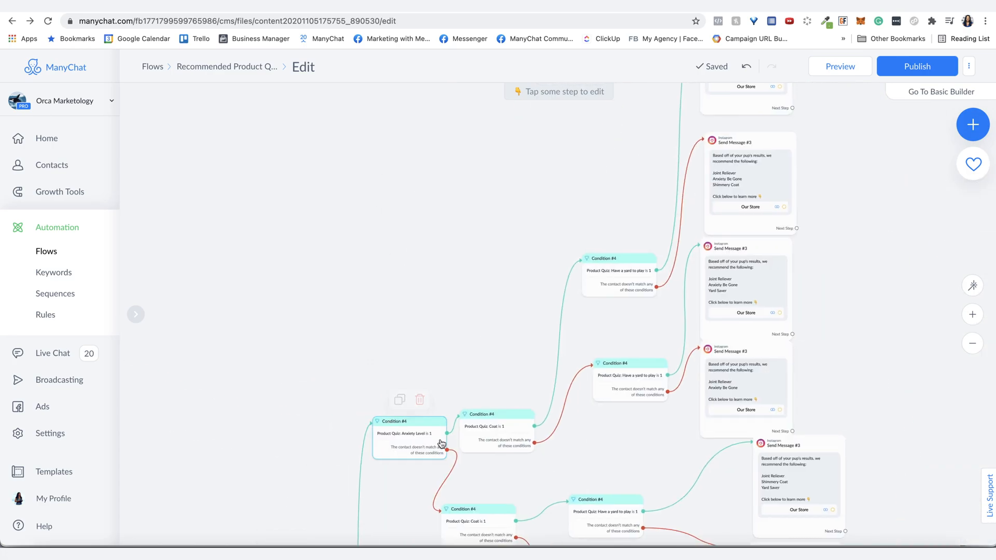
{"action": "left_click", "coordinate": [496, 432]}
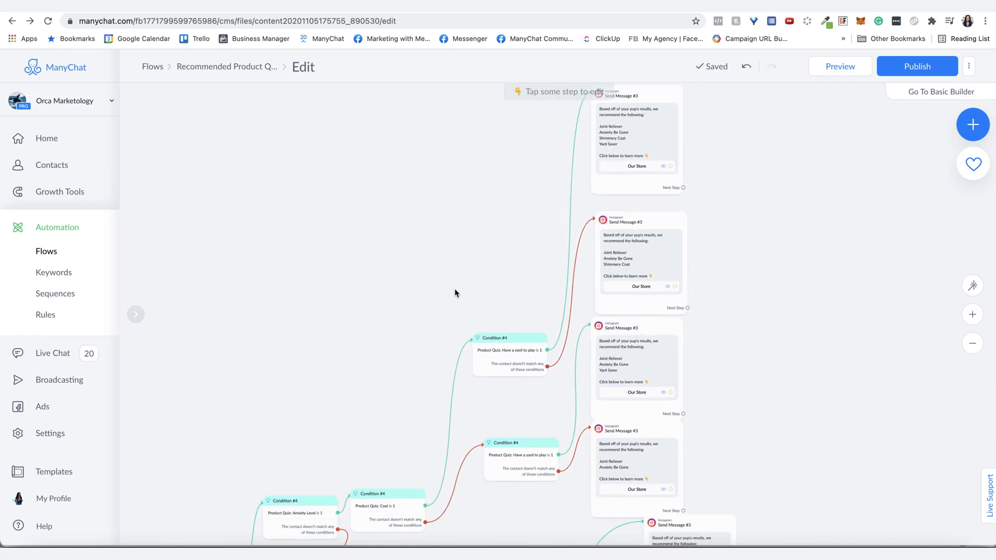
{"action": "left_click", "coordinate": [971, 344]}
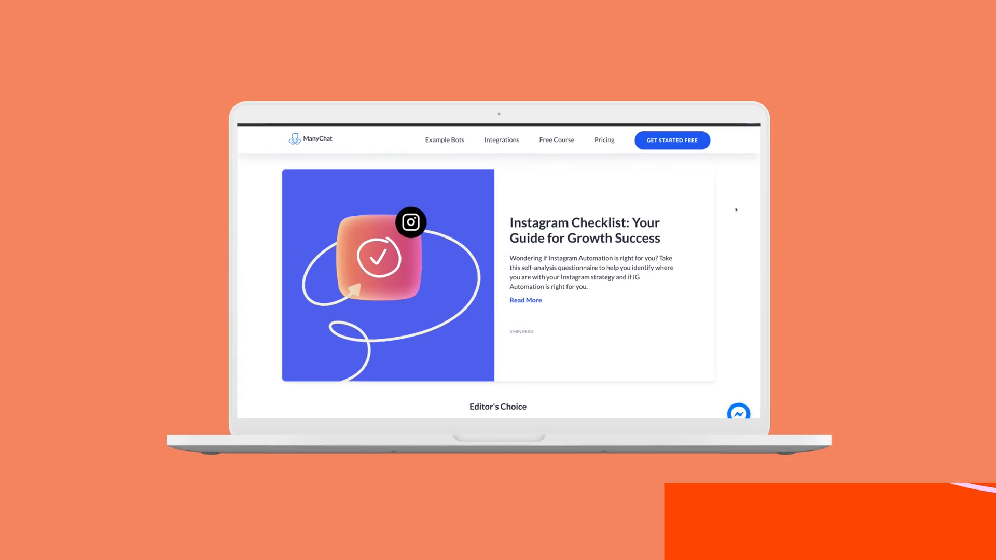
Scroll down the ManyChat blog through its Email and Facebook article sections.
{"action": "scroll", "scroll_direction": "down", "scroll_amount": 3}
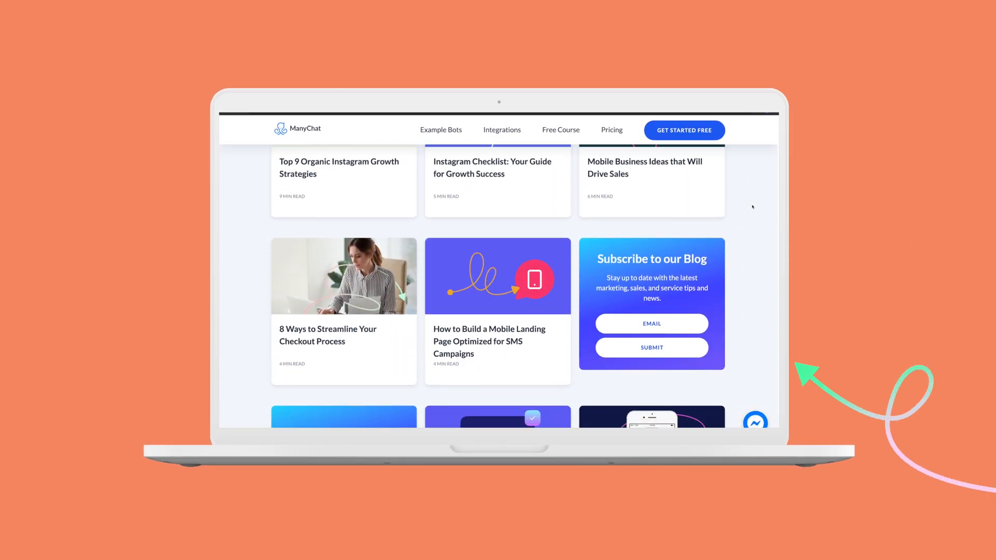
{"action": "scroll", "scroll_direction": "down", "scroll_amount": 3}
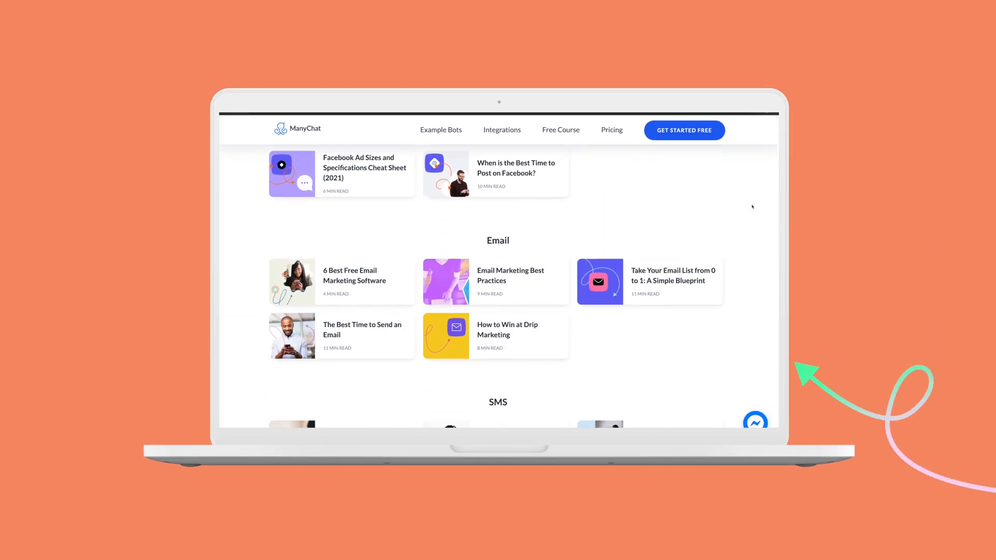